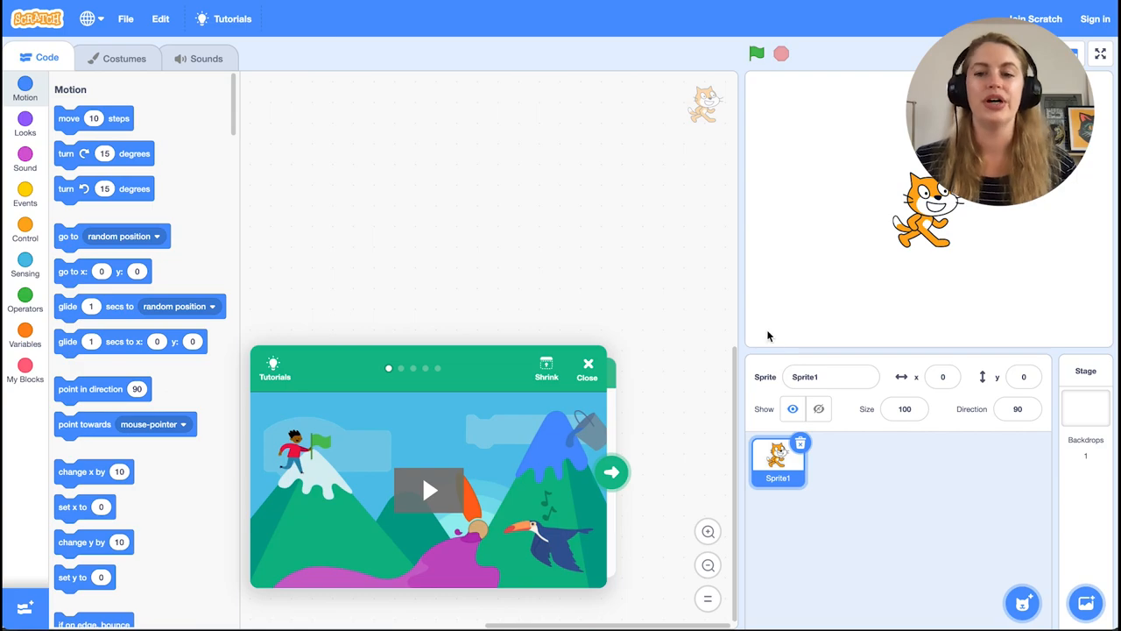
Step: Dismiss the tutorial popup so the editor is free for the stage
{"action": "left_click", "coordinate": [589, 362]}
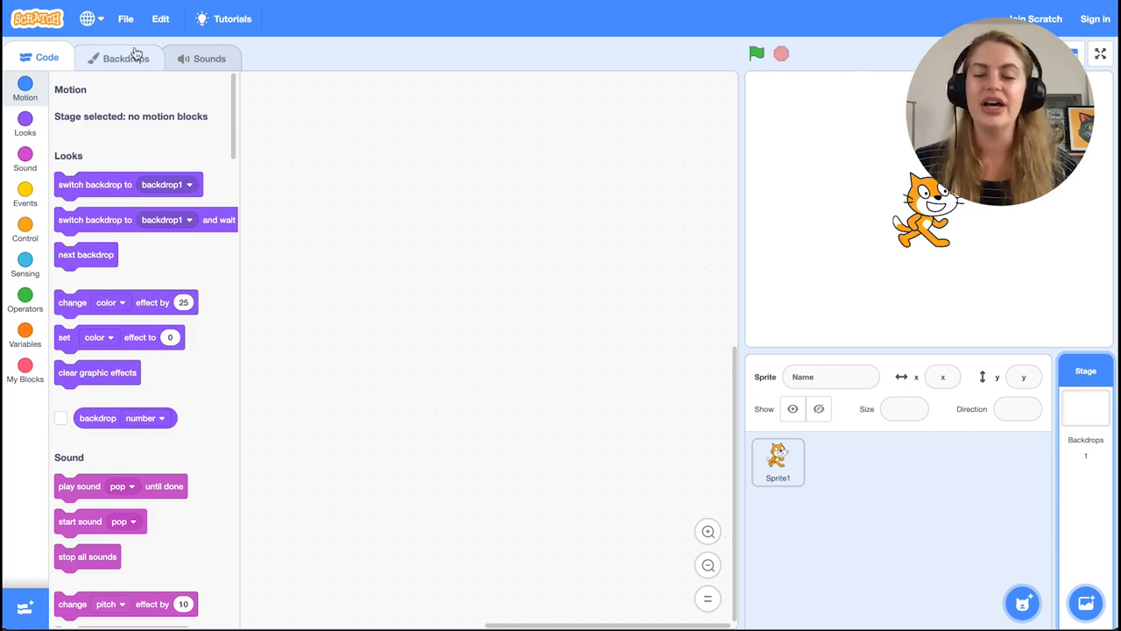
Step: Draw a black maze wall on backdrop1 with the Line tool
{"action": "left_click", "coordinate": [130, 57]}
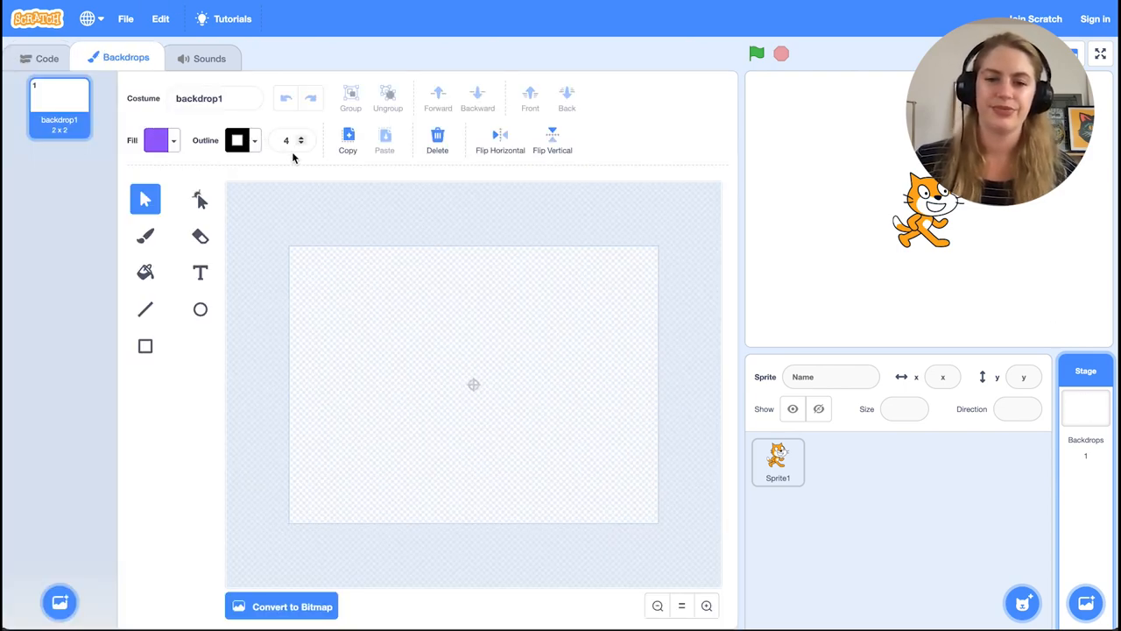
{"action": "mouse_move", "coordinate": [145, 308]}
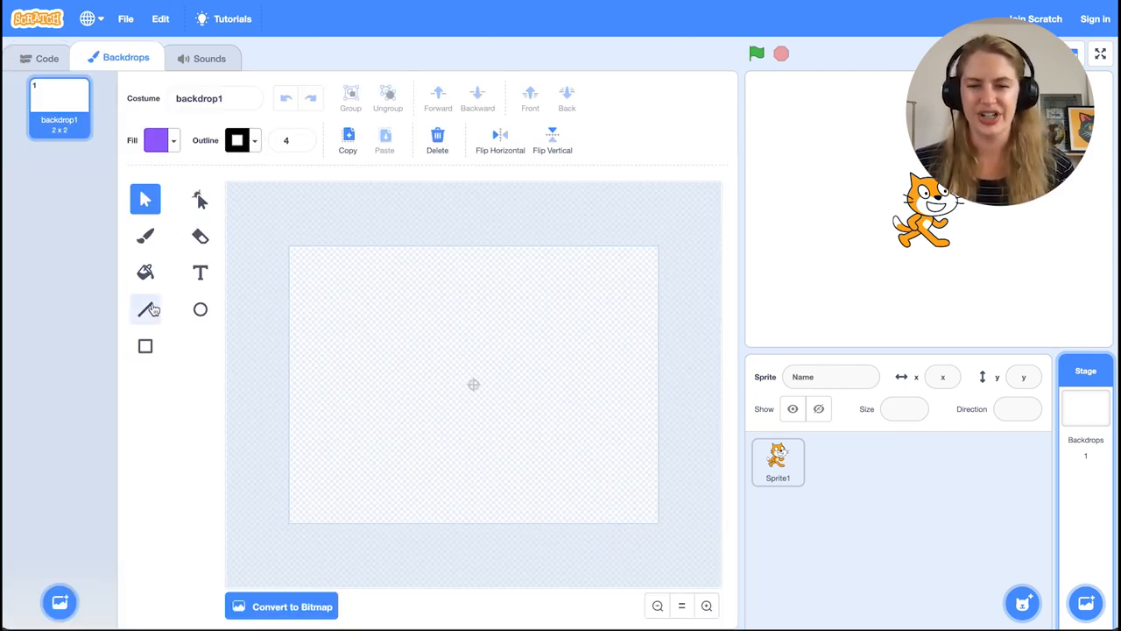
{"action": "left_click", "coordinate": [145, 308]}
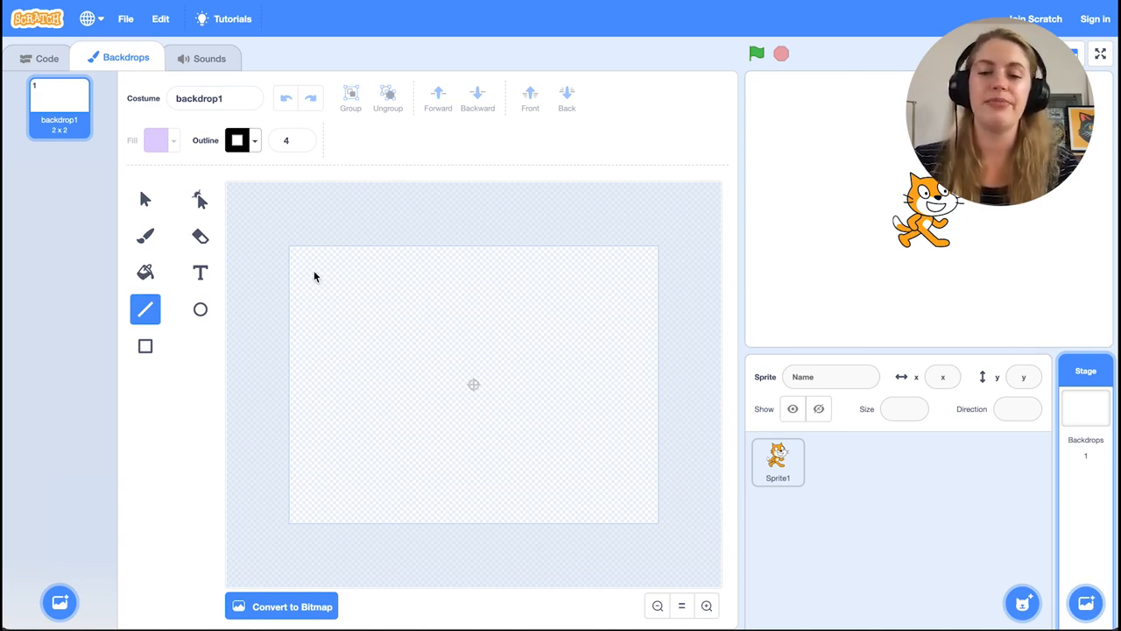
{"action": "left_click_drag", "start_coordinate": [307, 264], "coordinate": [640, 265]}
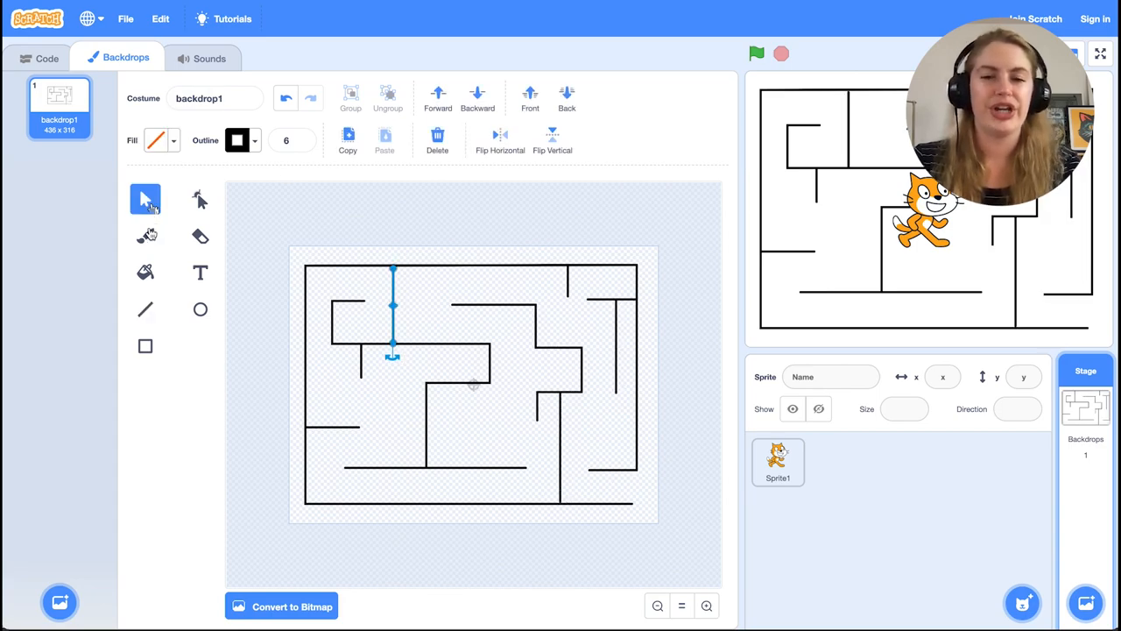
{"action": "left_click", "coordinate": [145, 235]}
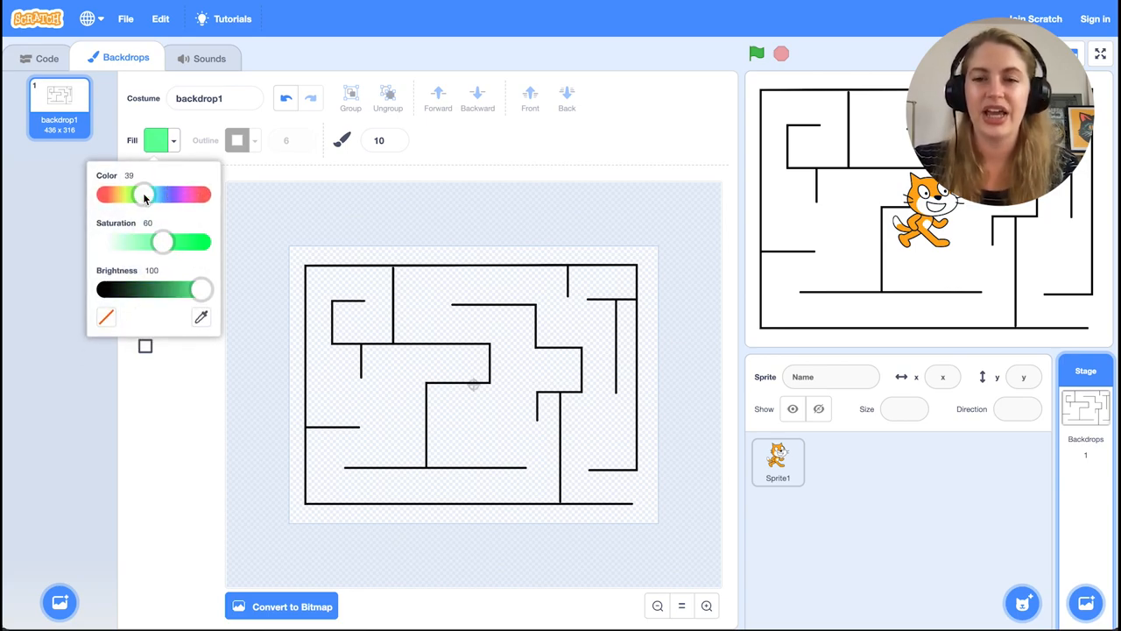
Step: Paint a dark saturated green finish arrow at the maze's bottom-right corner
{"action": "left_click_drag", "start_coordinate": [201, 290], "coordinate": [165, 289]}
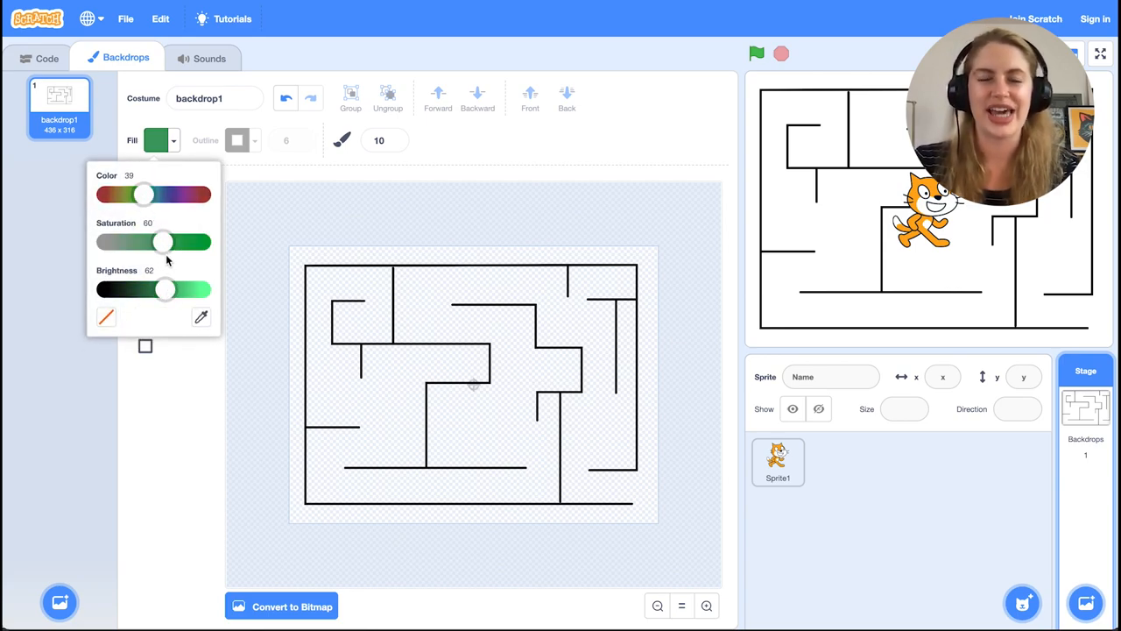
{"action": "left_click_drag", "start_coordinate": [161, 242], "coordinate": [201, 242]}
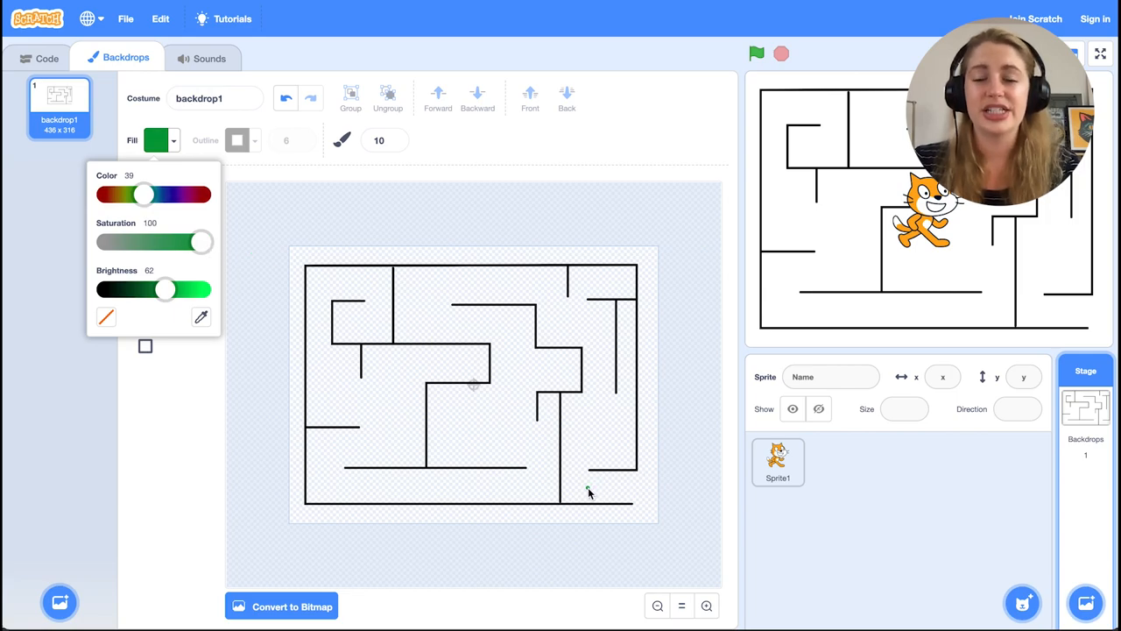
{"action": "left_click_drag", "start_coordinate": [587, 491], "coordinate": [631, 491]}
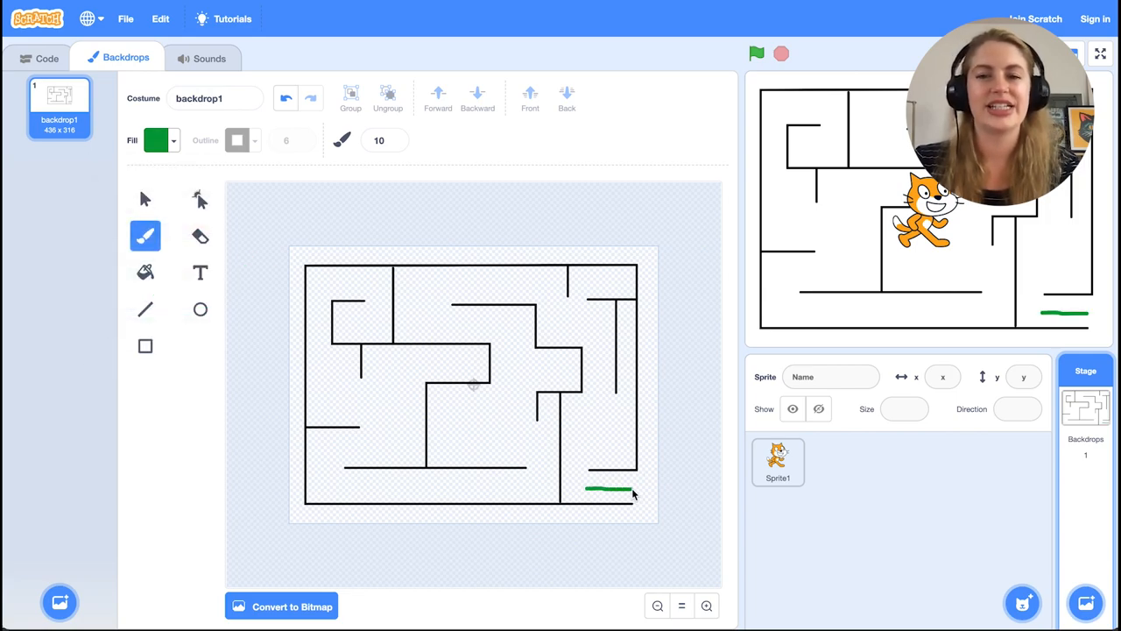
{"action": "left_click_drag", "start_coordinate": [613, 487], "coordinate": [630, 482]}
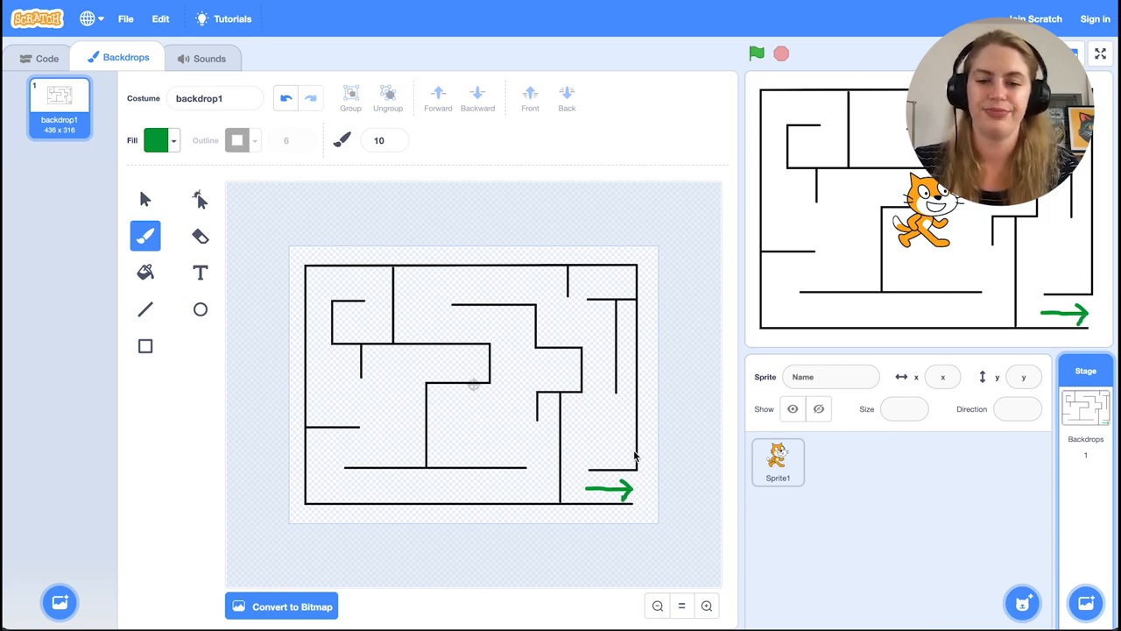
{"action": "mouse_move", "coordinate": [545, 485]}
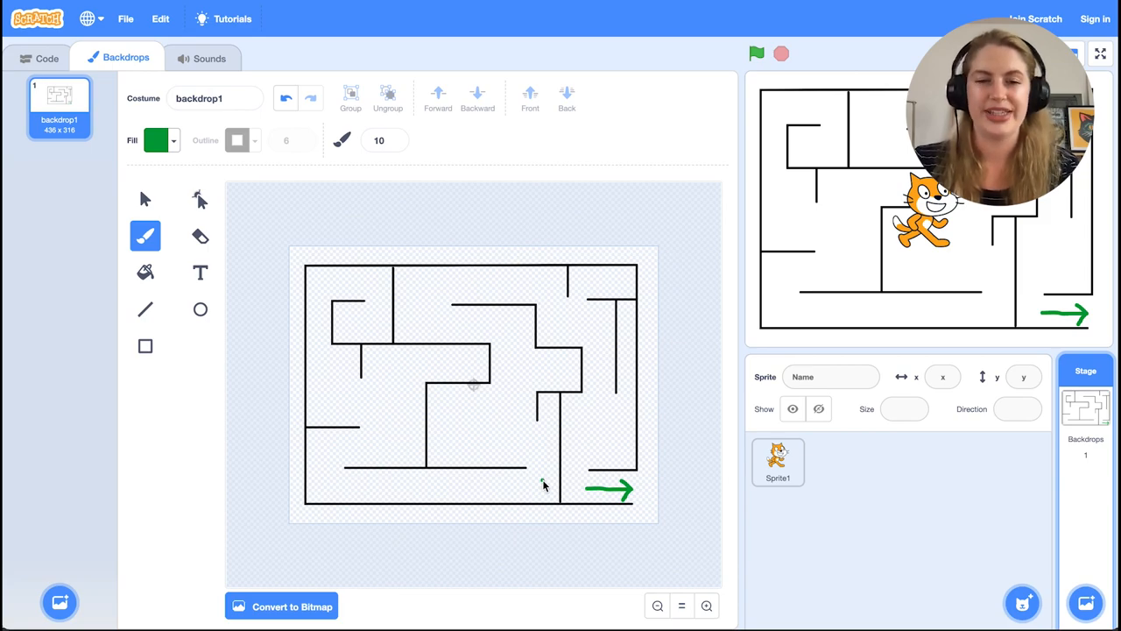
{"action": "left_click", "coordinate": [778, 462]}
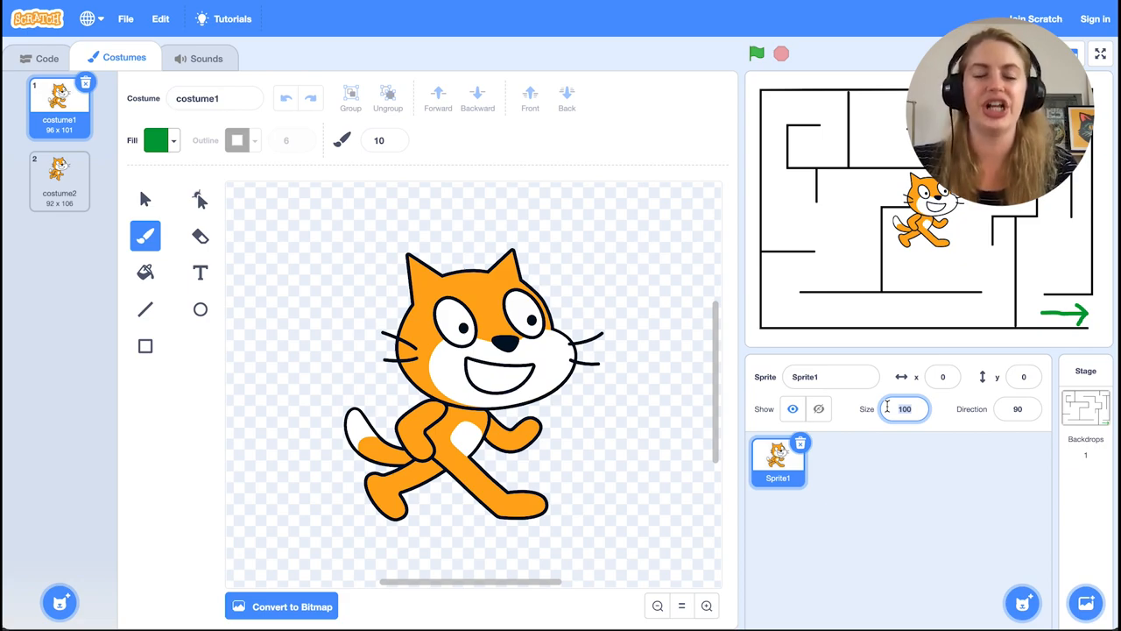
Step: Shrink the cat sprite to size 20 and return to its code
{"action": "type", "text": "20"}
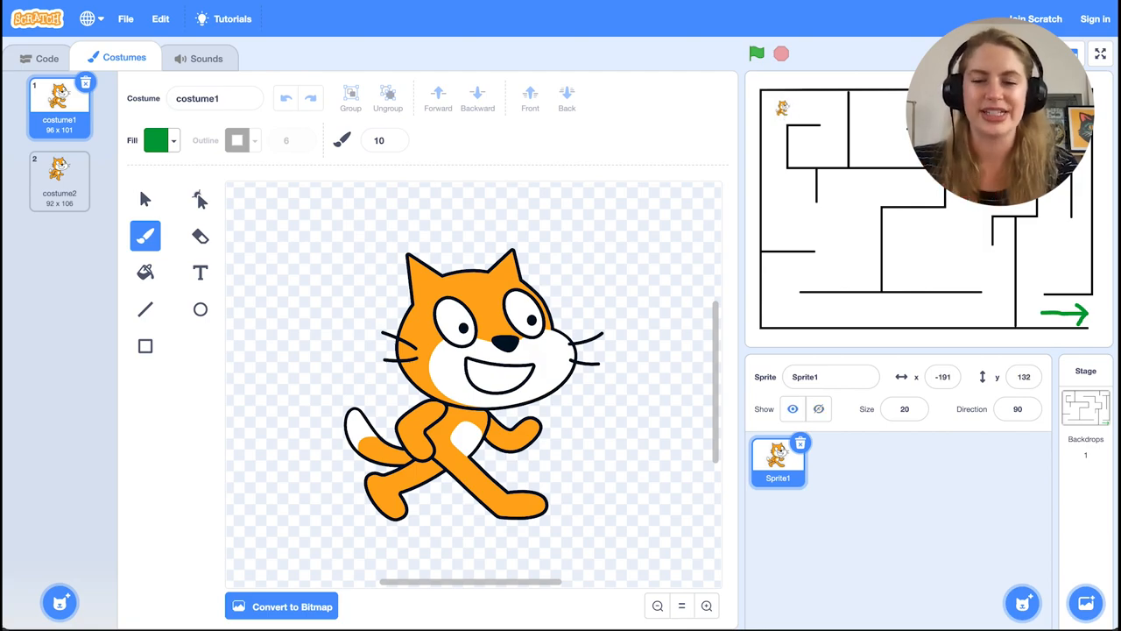
{"action": "left_click", "coordinate": [34, 58]}
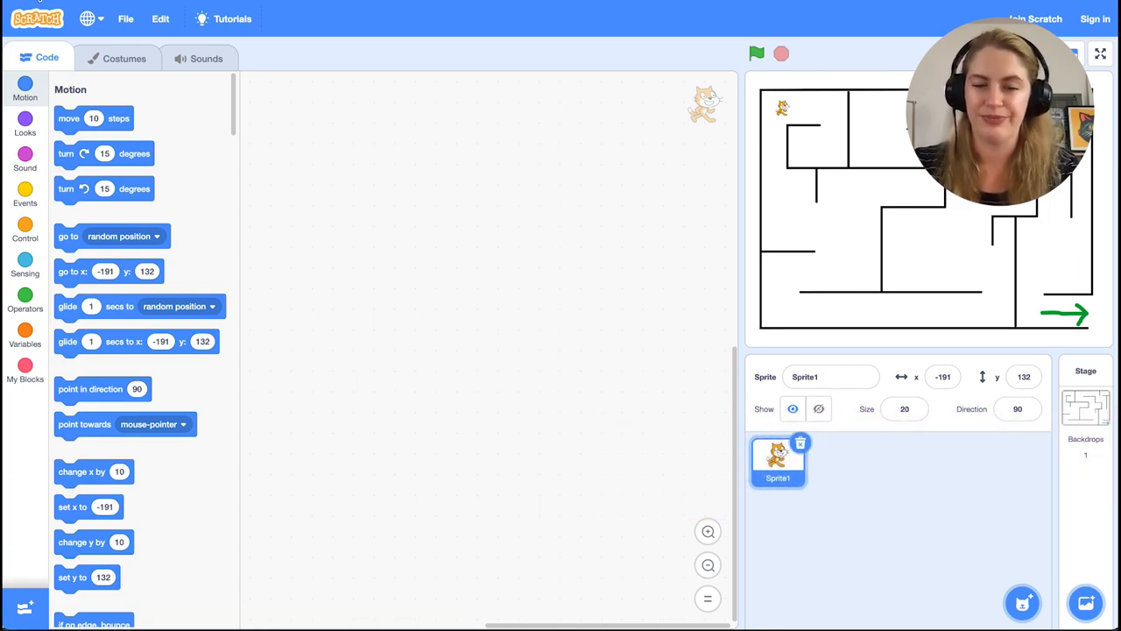
Step: Start a green-flag script that sends the cat to x -191, y 132
{"action": "left_click", "coordinate": [25, 196]}
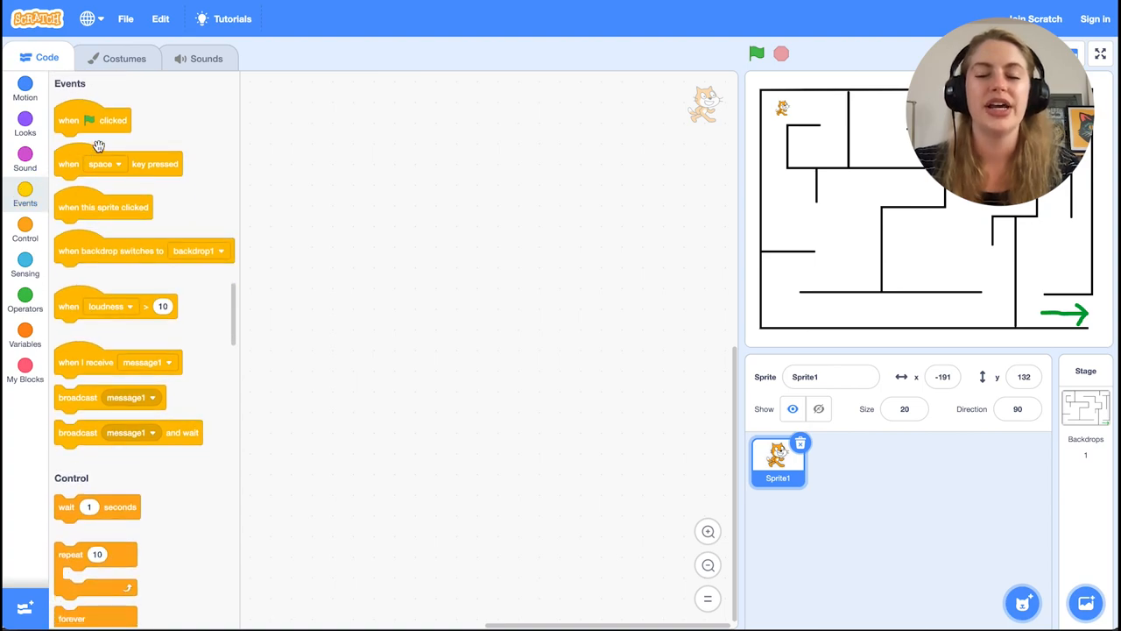
{"action": "left_click_drag", "start_coordinate": [91, 120], "coordinate": [464, 119]}
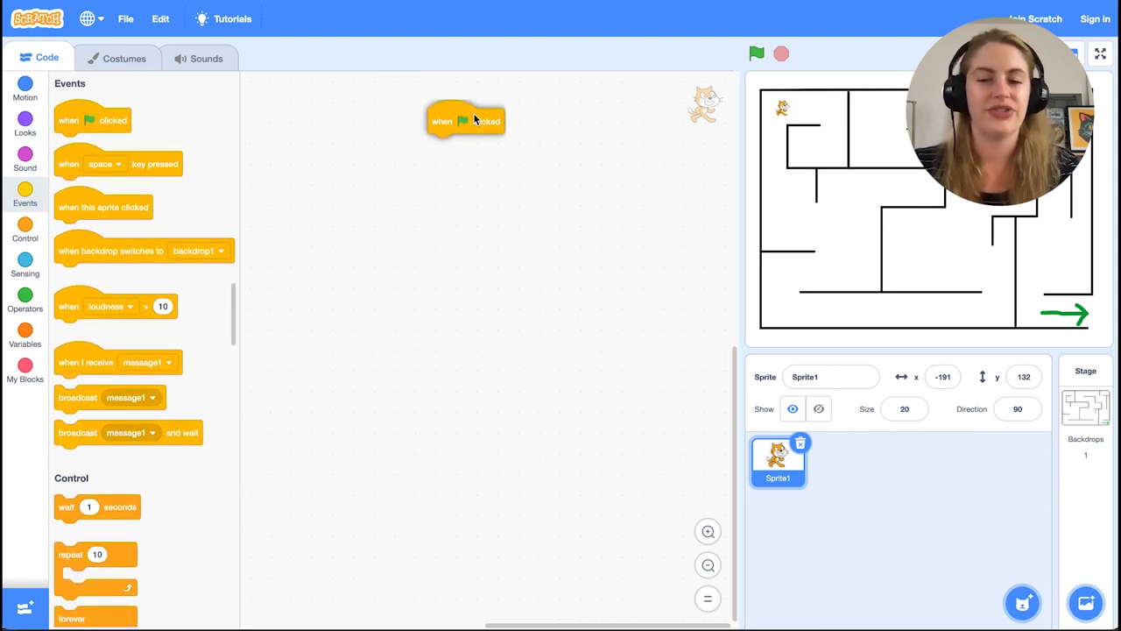
{"action": "left_click", "coordinate": [17, 88]}
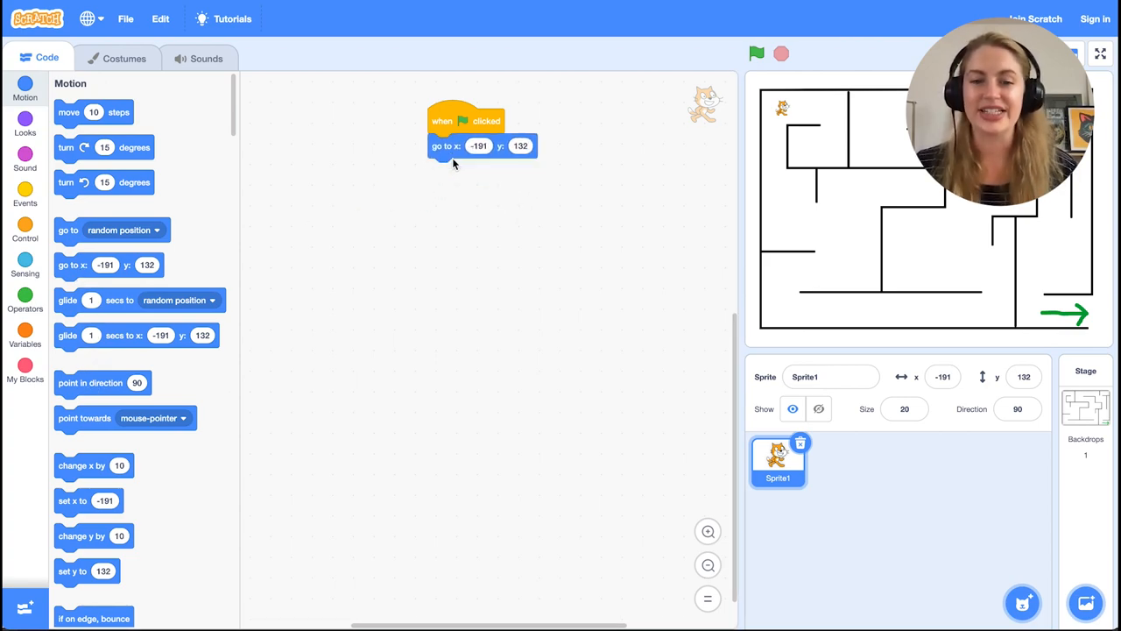
{"action": "mouse_move", "coordinate": [1026, 350]}
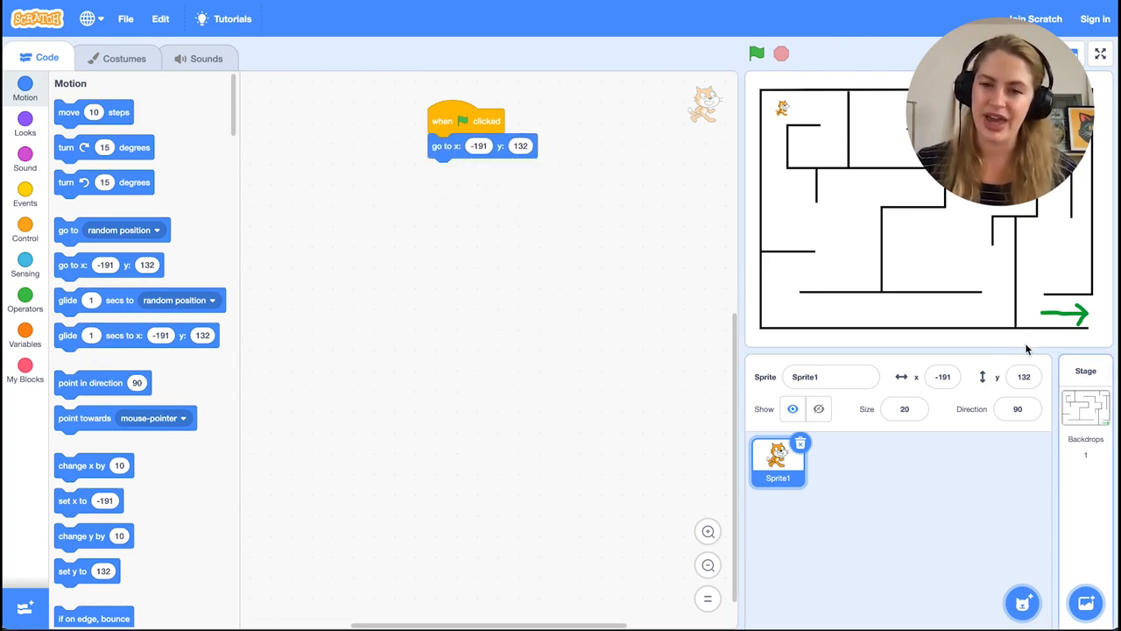
{"action": "mouse_move", "coordinate": [513, 112]}
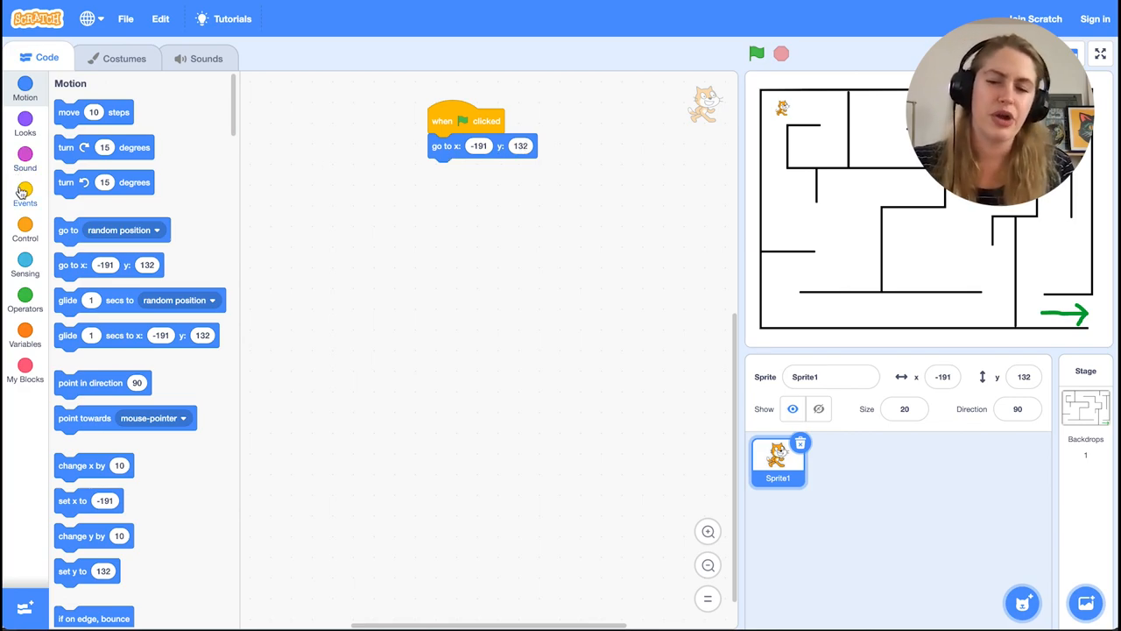
Step: Add a right-arrow key script that changes the cat's x by 10
{"action": "left_click", "coordinate": [25, 191]}
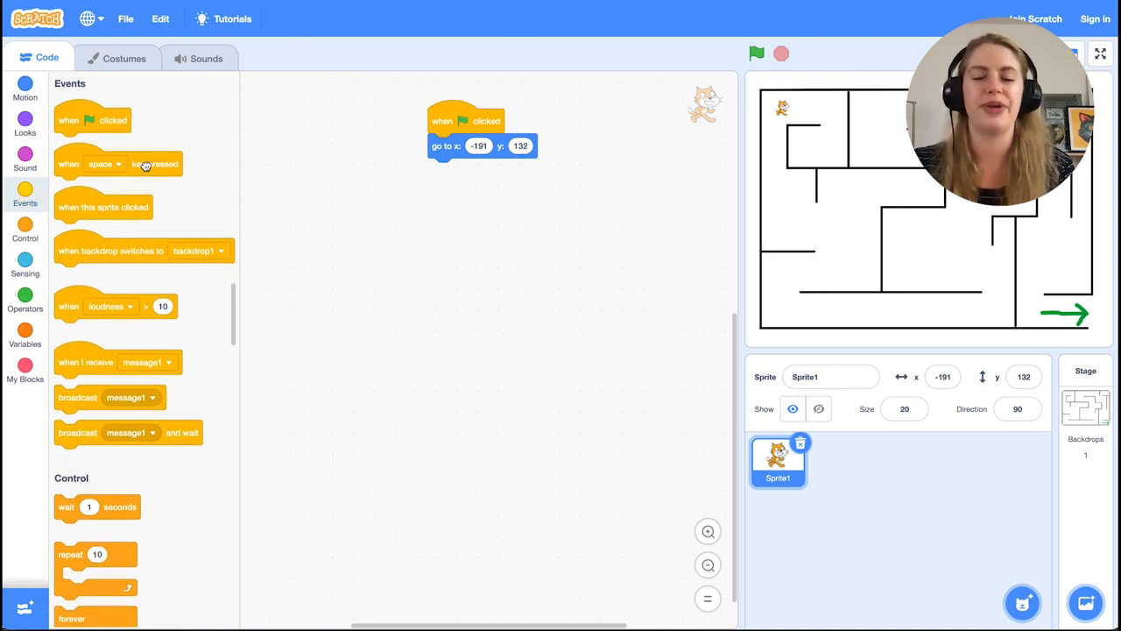
{"action": "left_click_drag", "start_coordinate": [119, 165], "coordinate": [491, 287]}
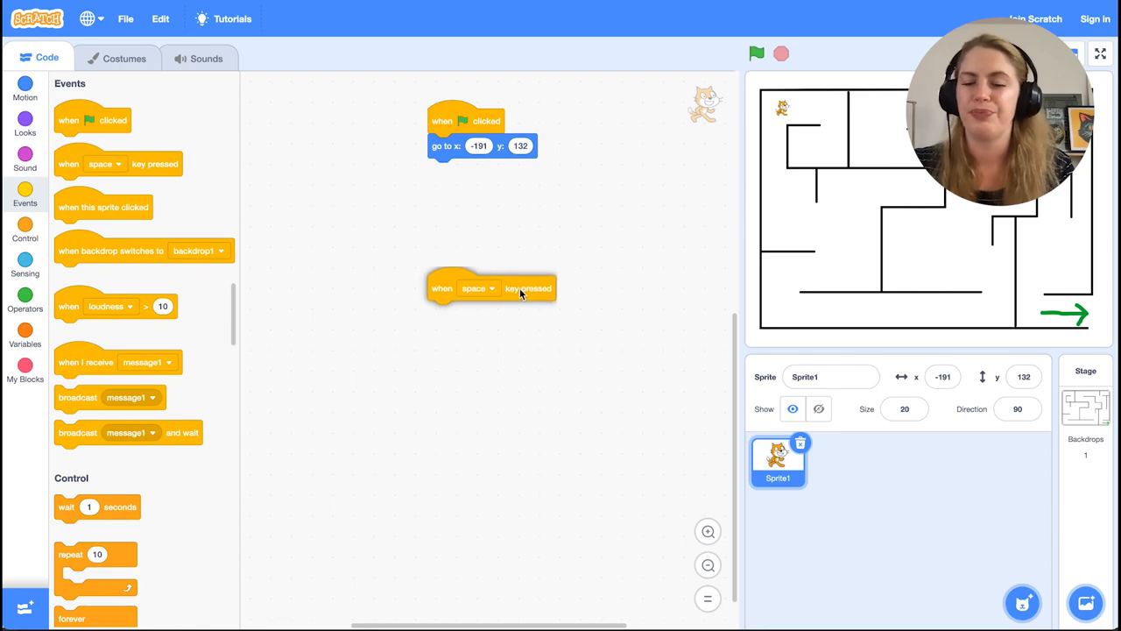
{"action": "left_click", "coordinate": [480, 287]}
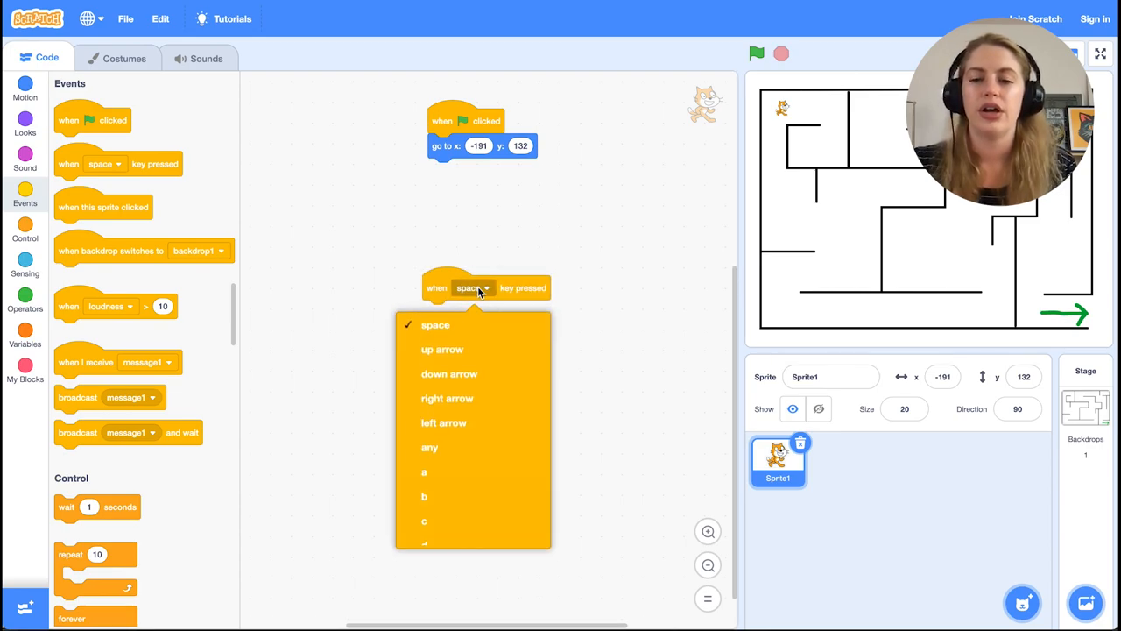
{"action": "left_click", "coordinate": [447, 399]}
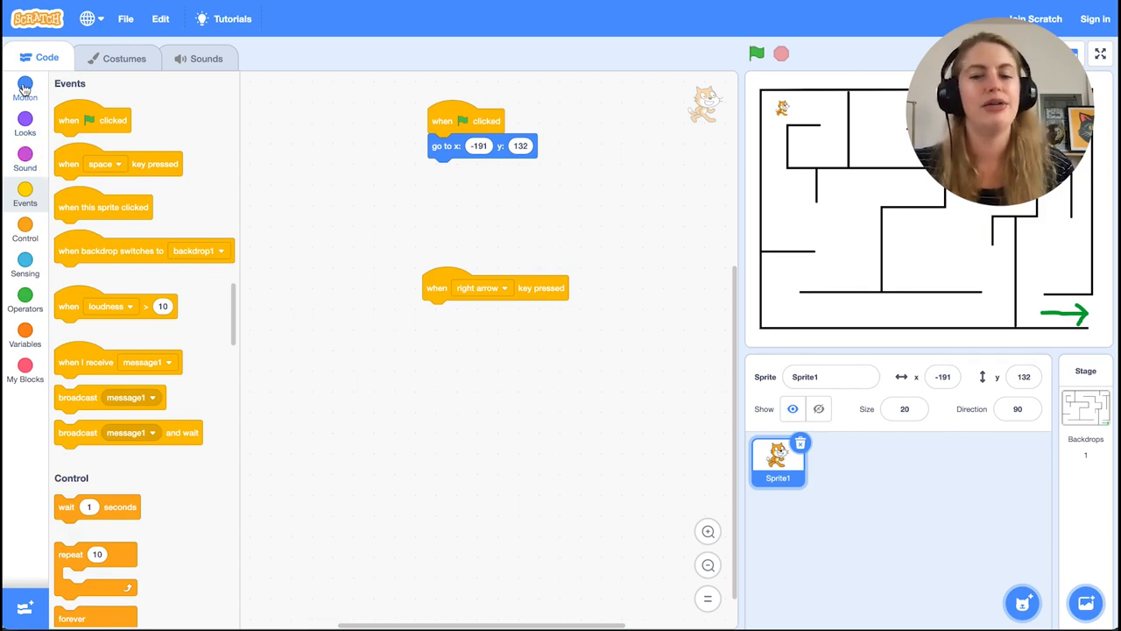
{"action": "left_click", "coordinate": [24, 84]}
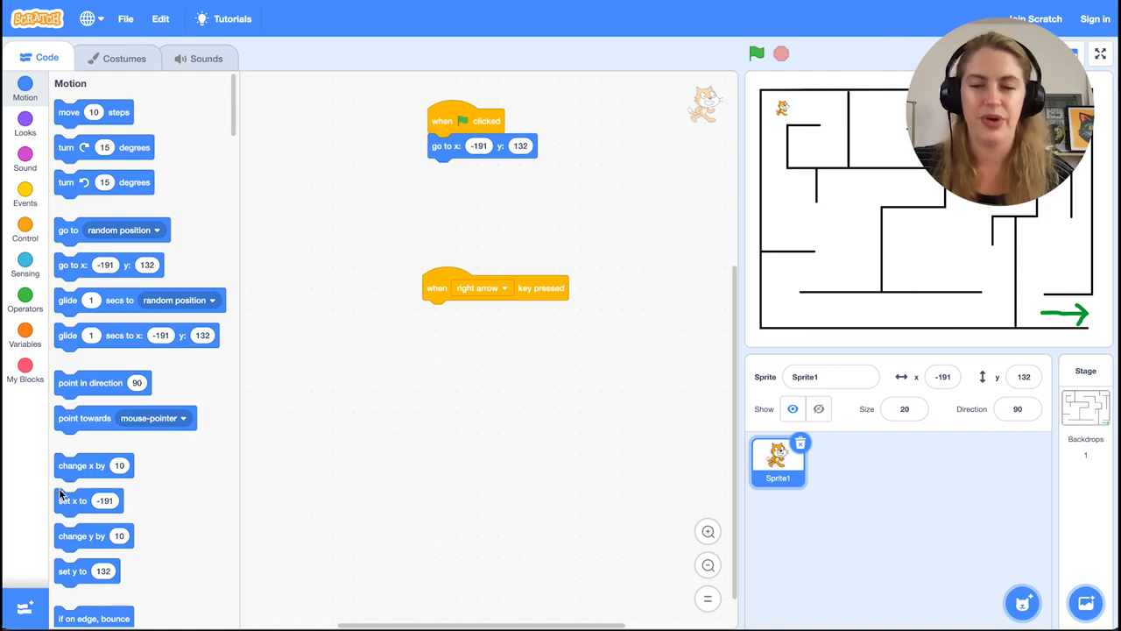
{"action": "left_click_drag", "start_coordinate": [95, 466], "coordinate": [459, 340]}
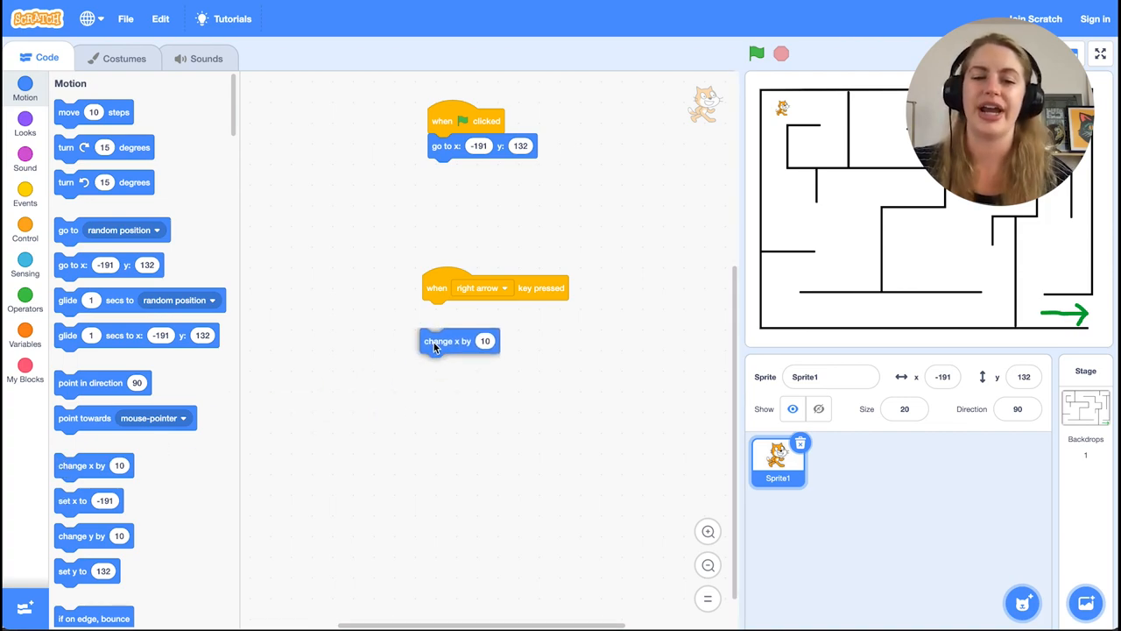
{"action": "left_click_drag", "start_coordinate": [455, 340], "coordinate": [459, 312]}
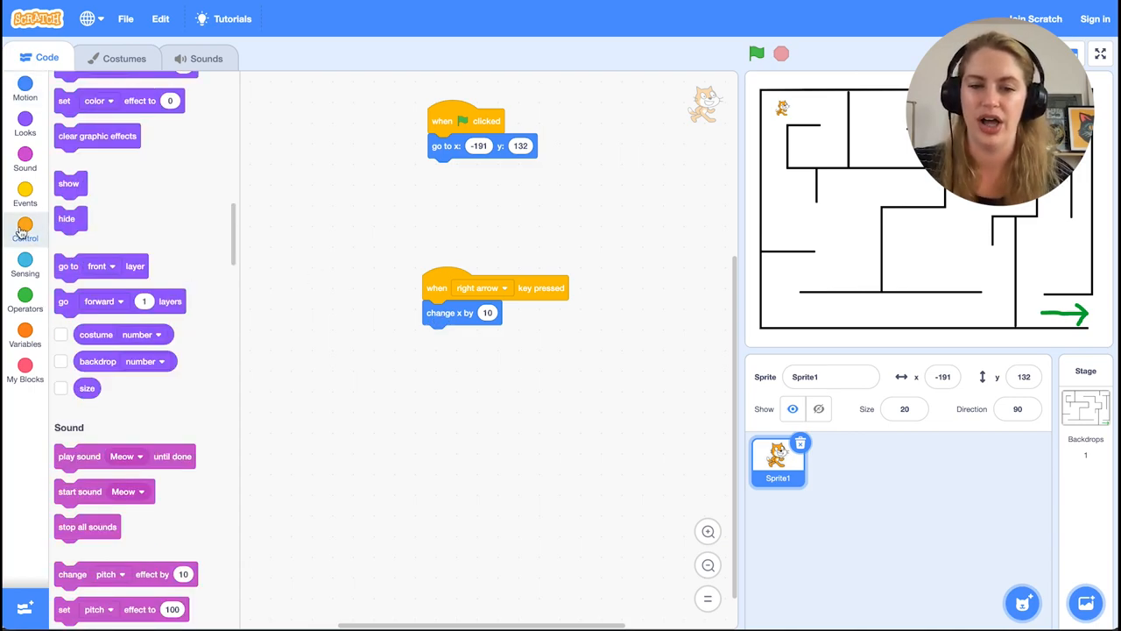
Step: Add an if block to the right-arrow script checking touching the black wall colour
{"action": "left_click", "coordinate": [24, 231]}
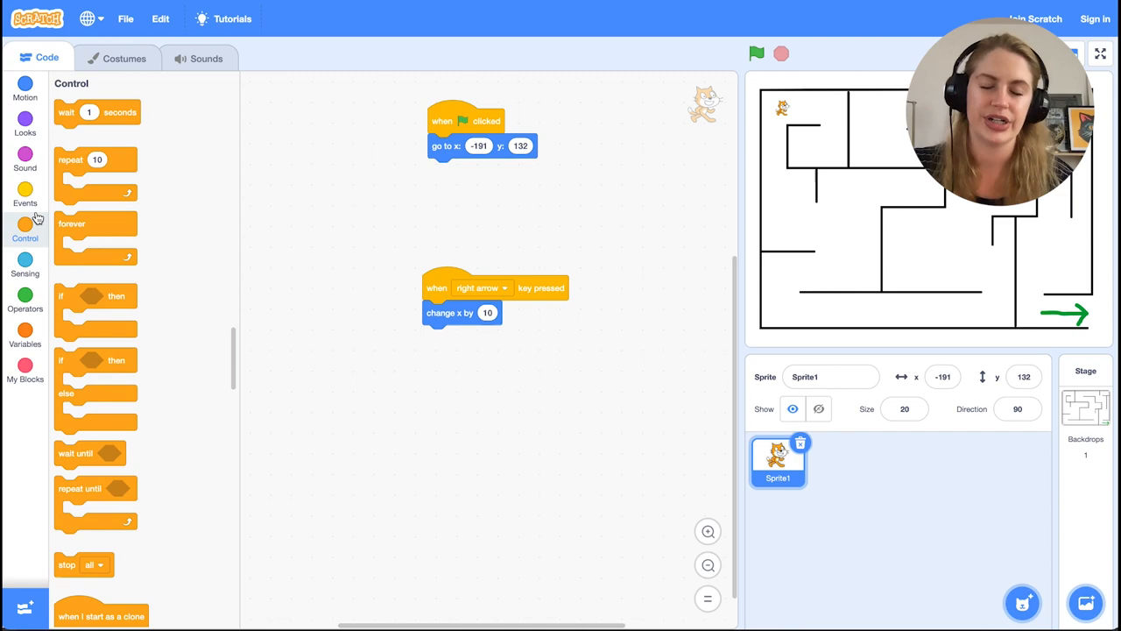
{"action": "mouse_move", "coordinate": [82, 302]}
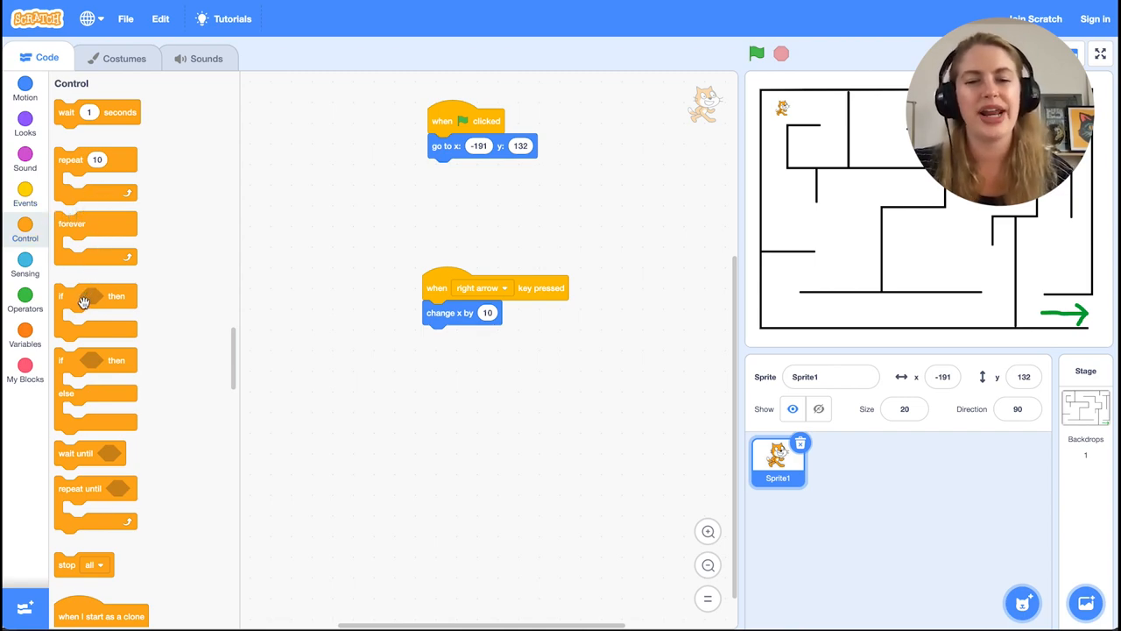
{"action": "mouse_move", "coordinate": [193, 308]}
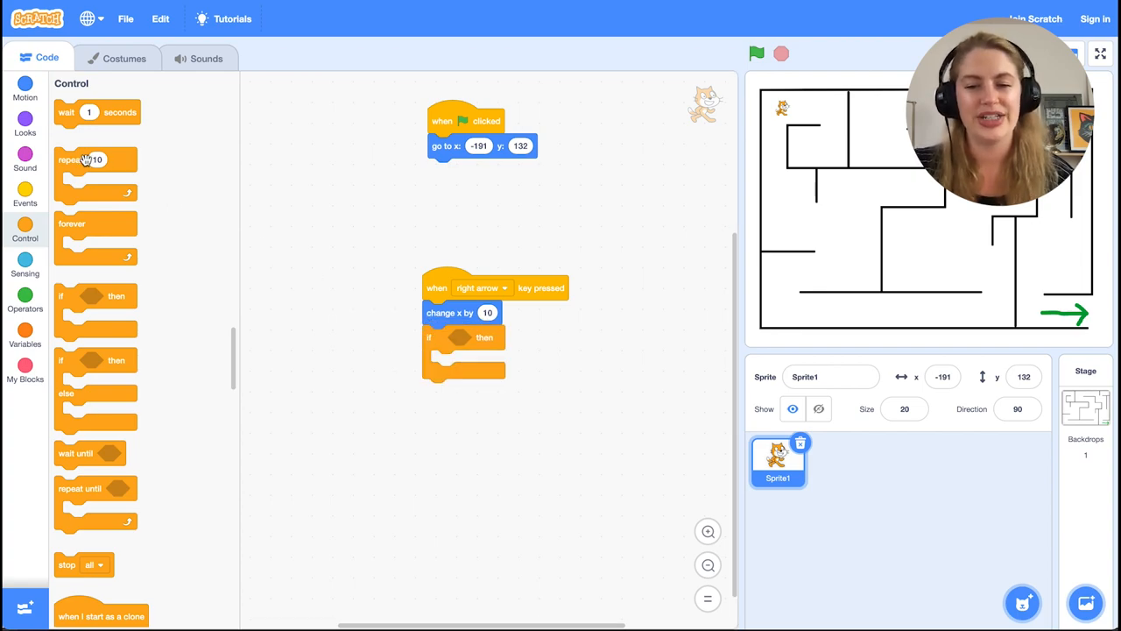
{"action": "left_click", "coordinate": [24, 273]}
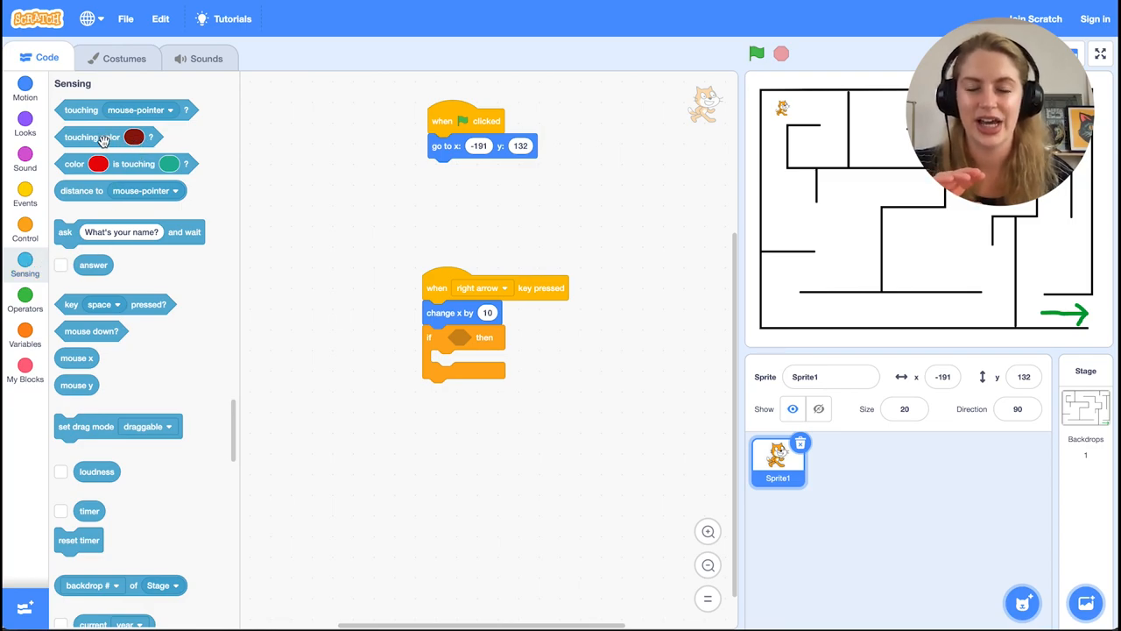
{"action": "left_click_drag", "start_coordinate": [91, 136], "coordinate": [473, 347]}
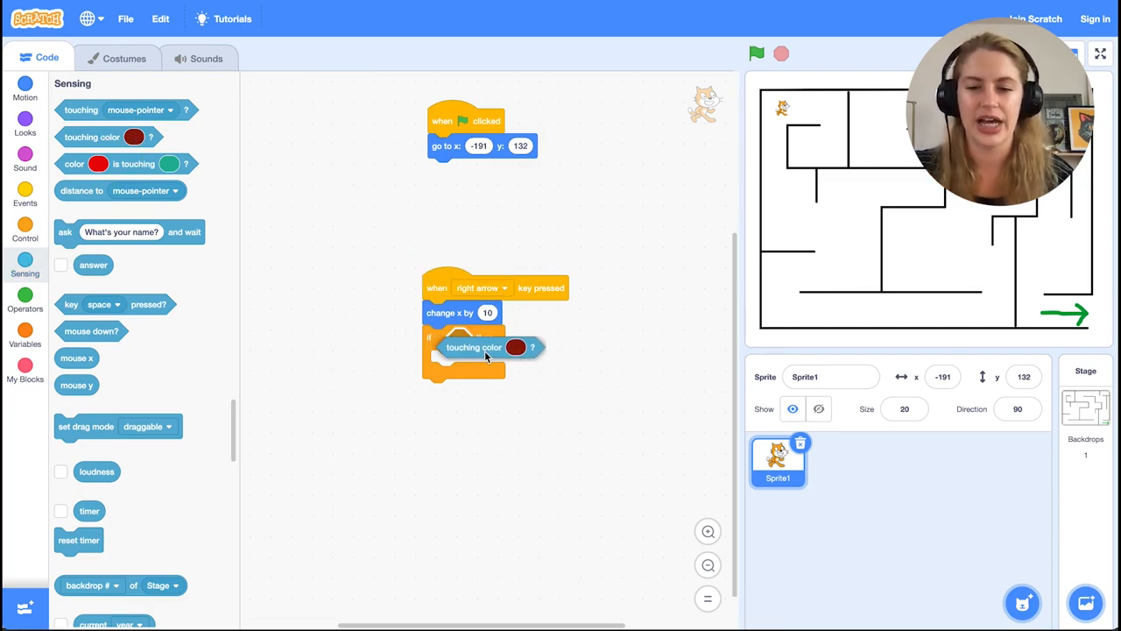
{"action": "left_click_drag", "start_coordinate": [473, 347], "coordinate": [483, 336]}
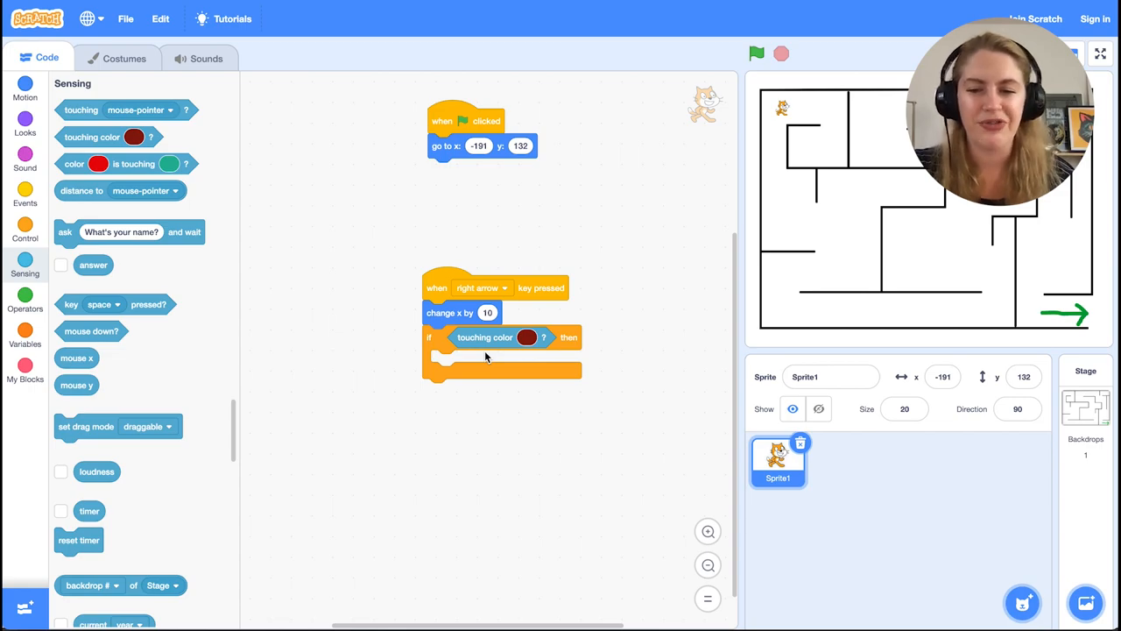
{"action": "mouse_move", "coordinate": [527, 336]}
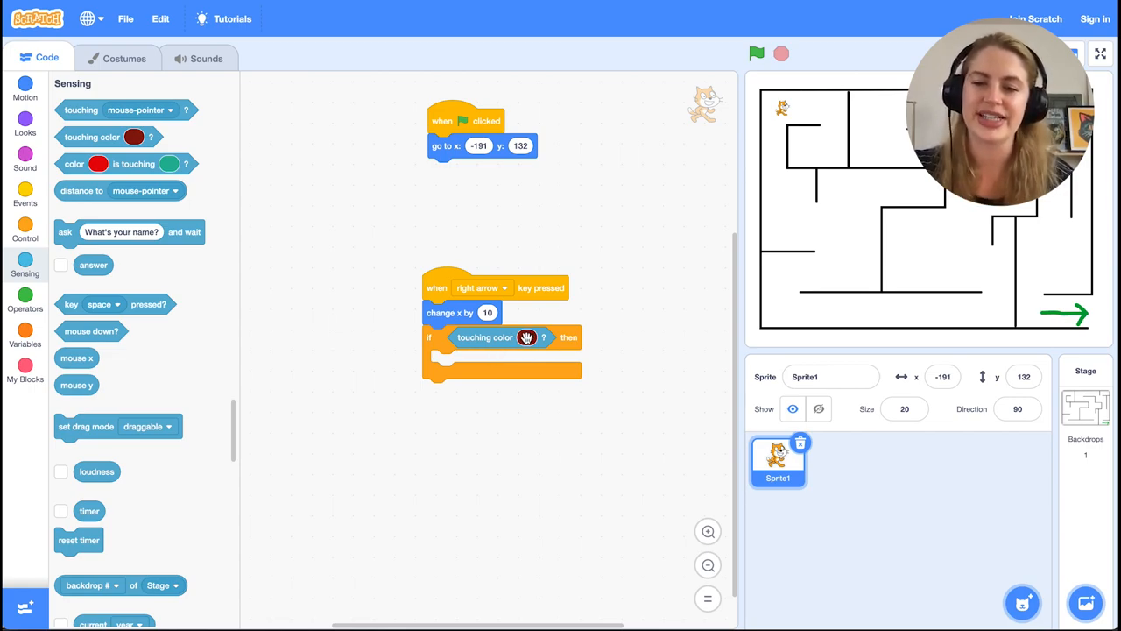
{"action": "left_click", "coordinate": [525, 336]}
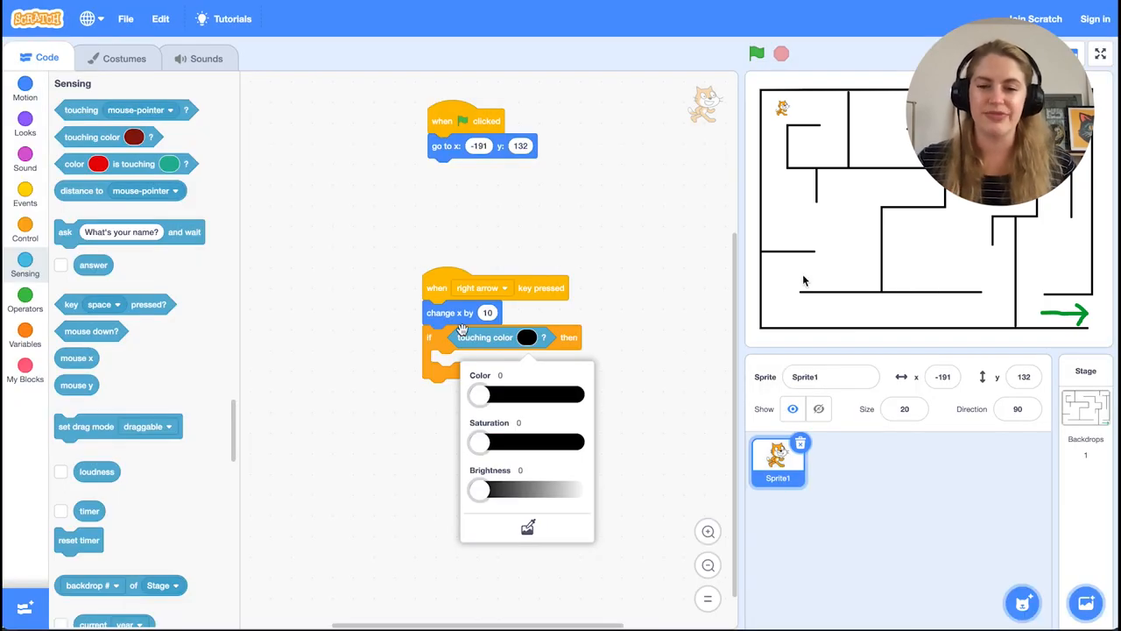
{"action": "mouse_move", "coordinate": [365, 420]}
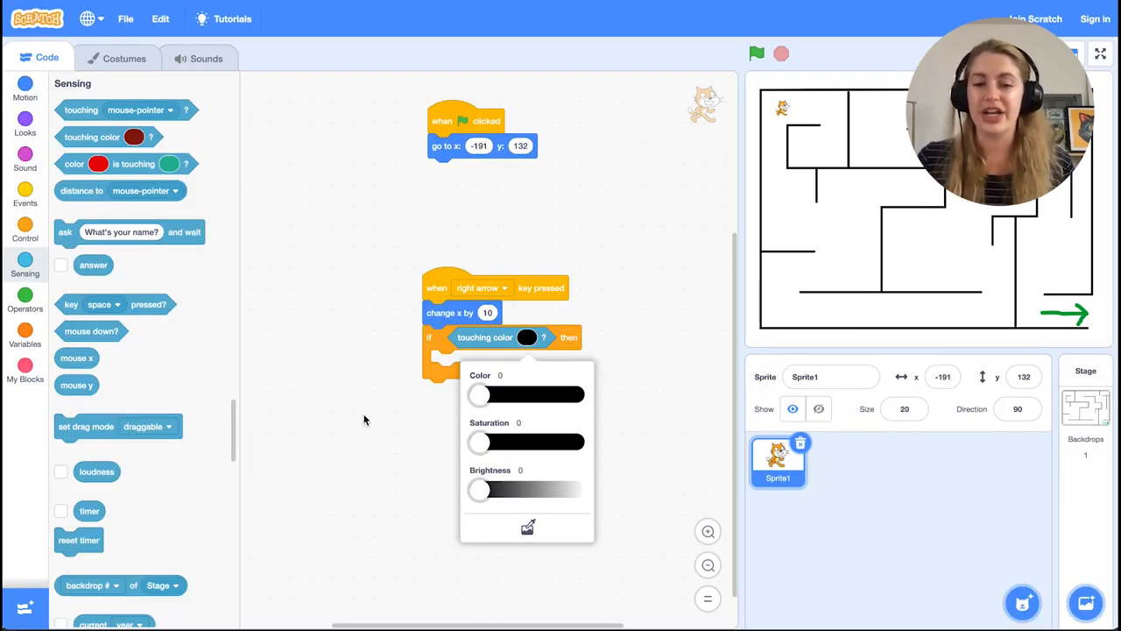
{"action": "mouse_move", "coordinate": [215, 361]}
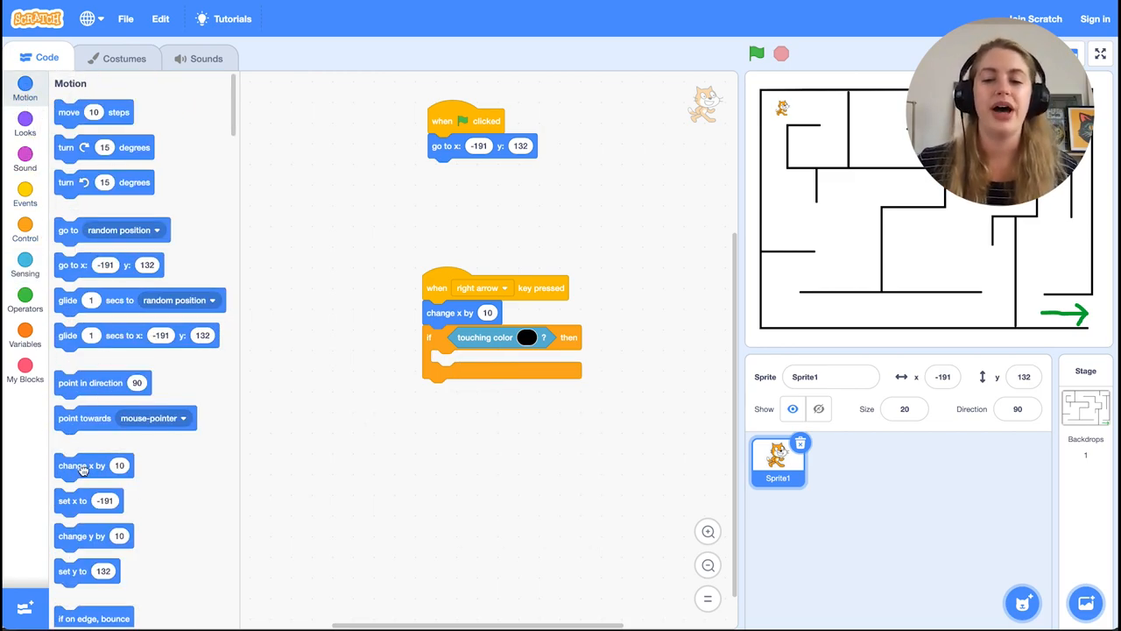
Step: Change x by -10 inside the if, then duplicate the right-arrow script
{"action": "left_click_drag", "start_coordinate": [80, 466], "coordinate": [469, 361]}
{"action": "type", "text": "-10"}
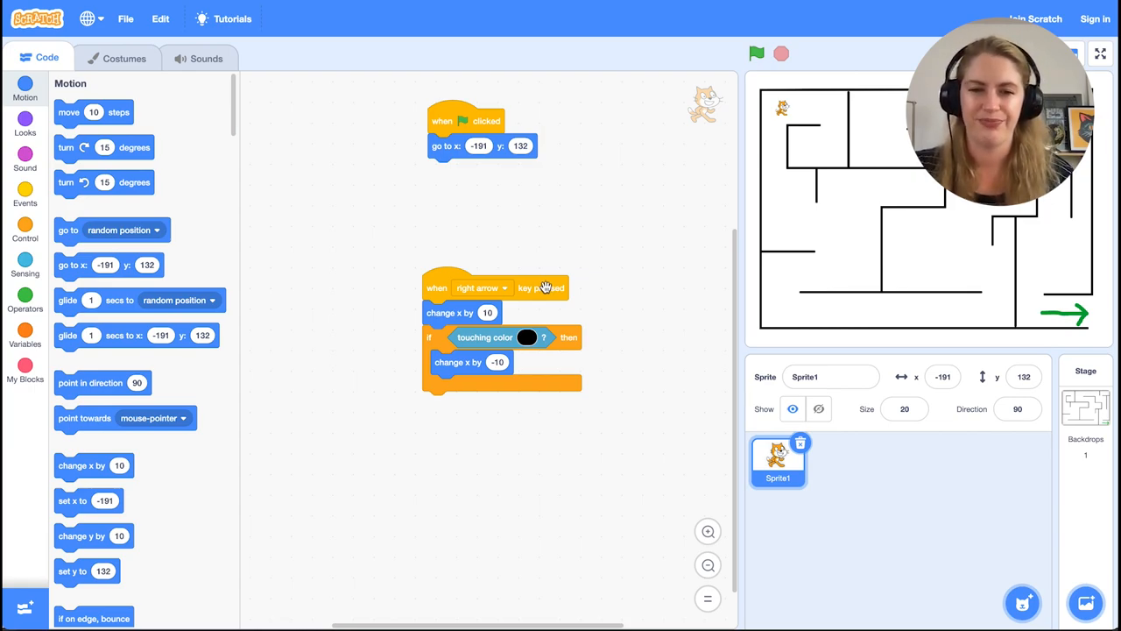
{"action": "right_click", "coordinate": [543, 287]}
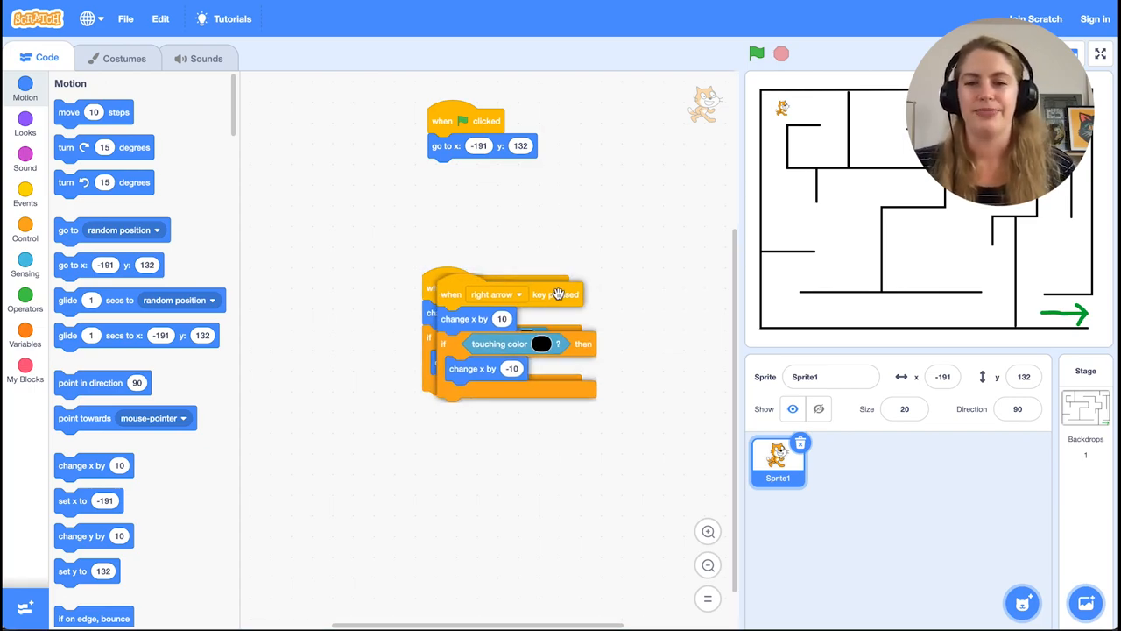
Step: Drop the copy as a left-arrow script with x changes of -10 and 10
{"action": "left_click", "coordinate": [522, 295]}
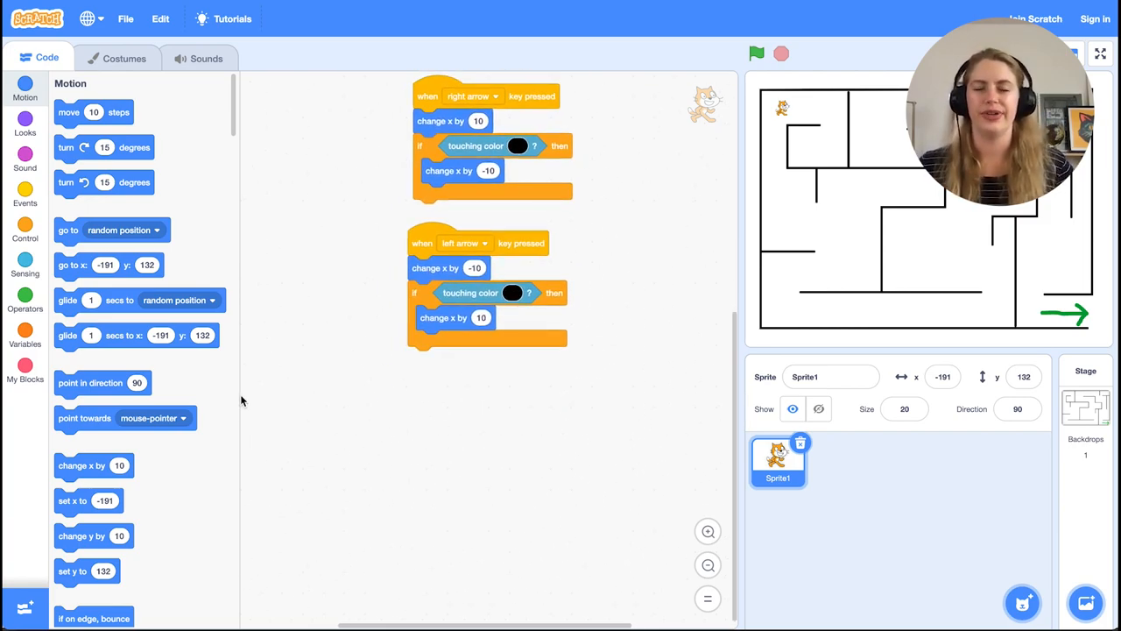
{"action": "left_click", "coordinate": [24, 191]}
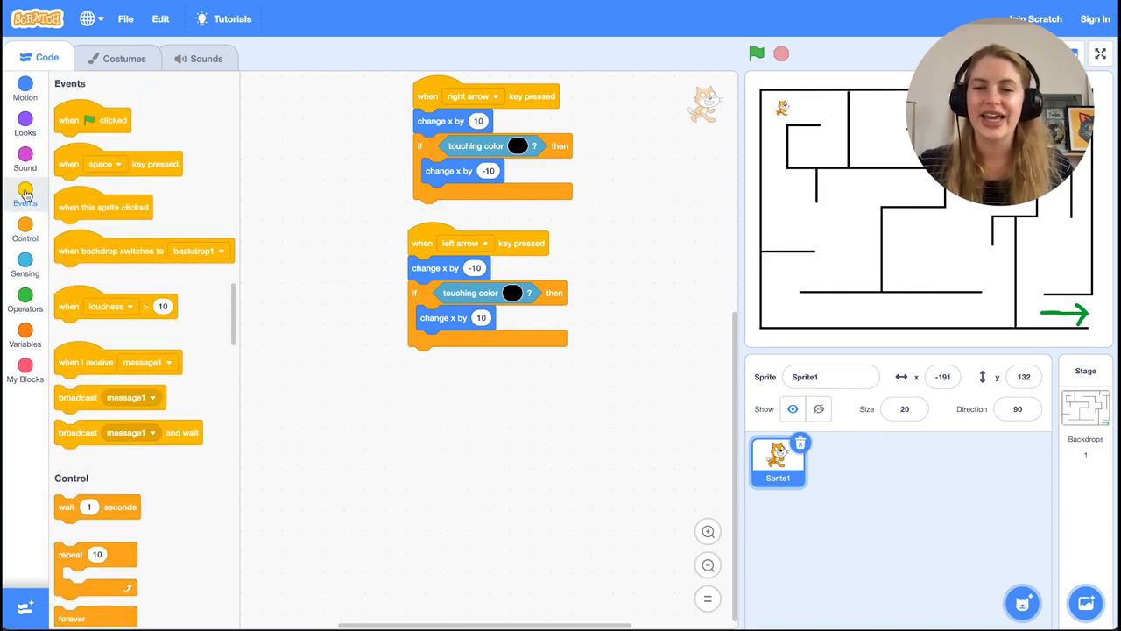
Step: Build an up-arrow script: change y by 10, and by -10 when touching black
{"action": "left_click_drag", "start_coordinate": [120, 165], "coordinate": [476, 392]}
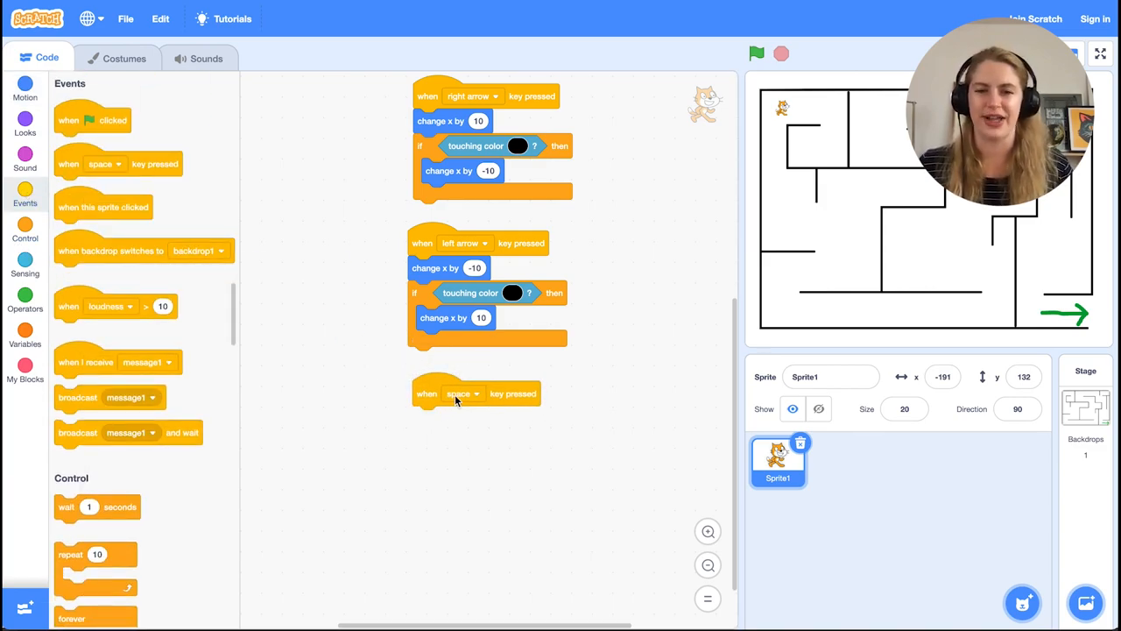
{"action": "left_click", "coordinate": [462, 392]}
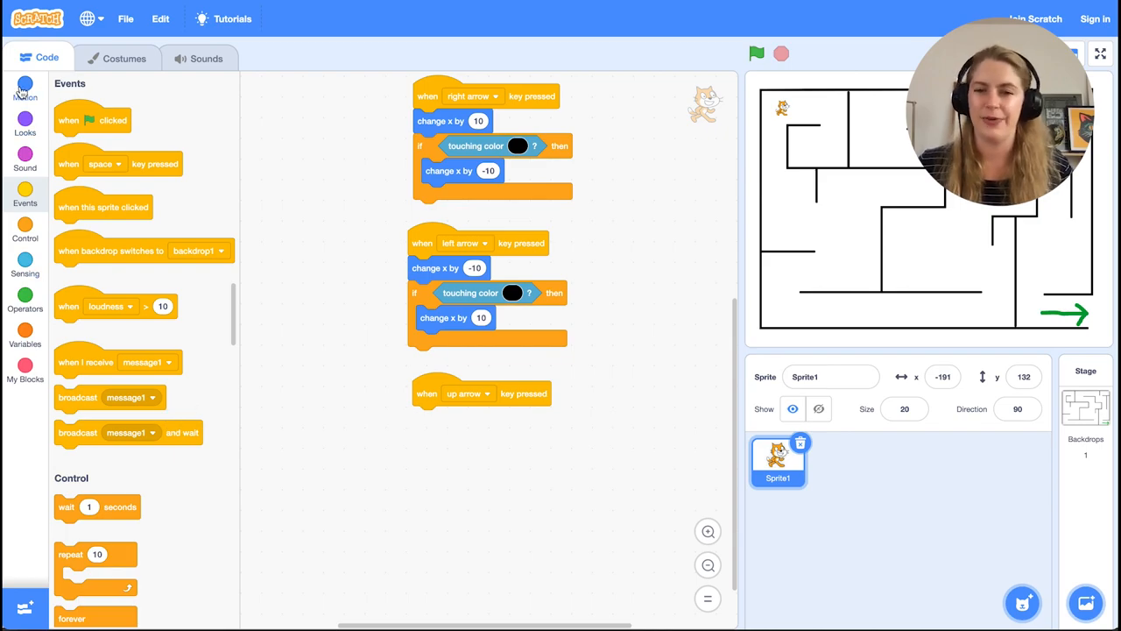
{"action": "left_click", "coordinate": [27, 104]}
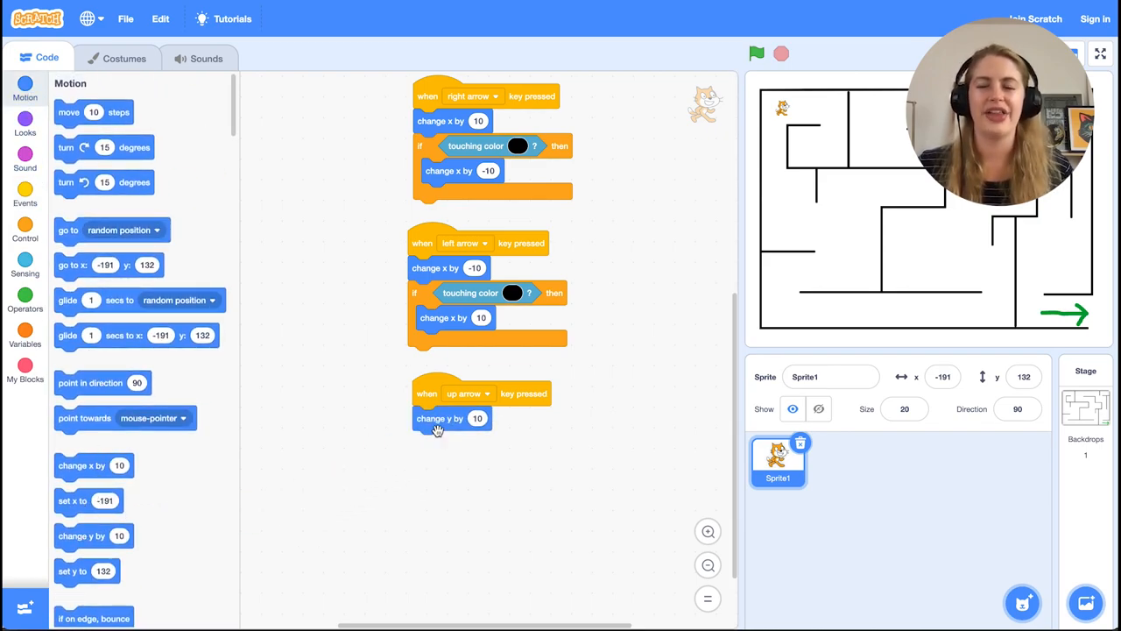
{"action": "left_click", "coordinate": [25, 232]}
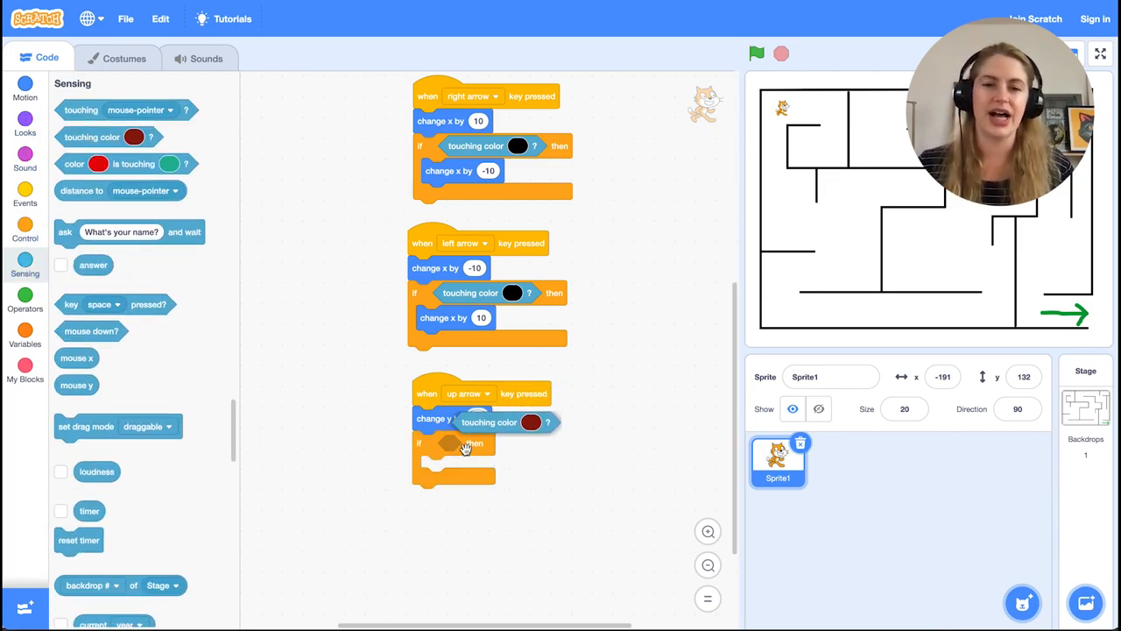
{"action": "left_click", "coordinate": [541, 422]}
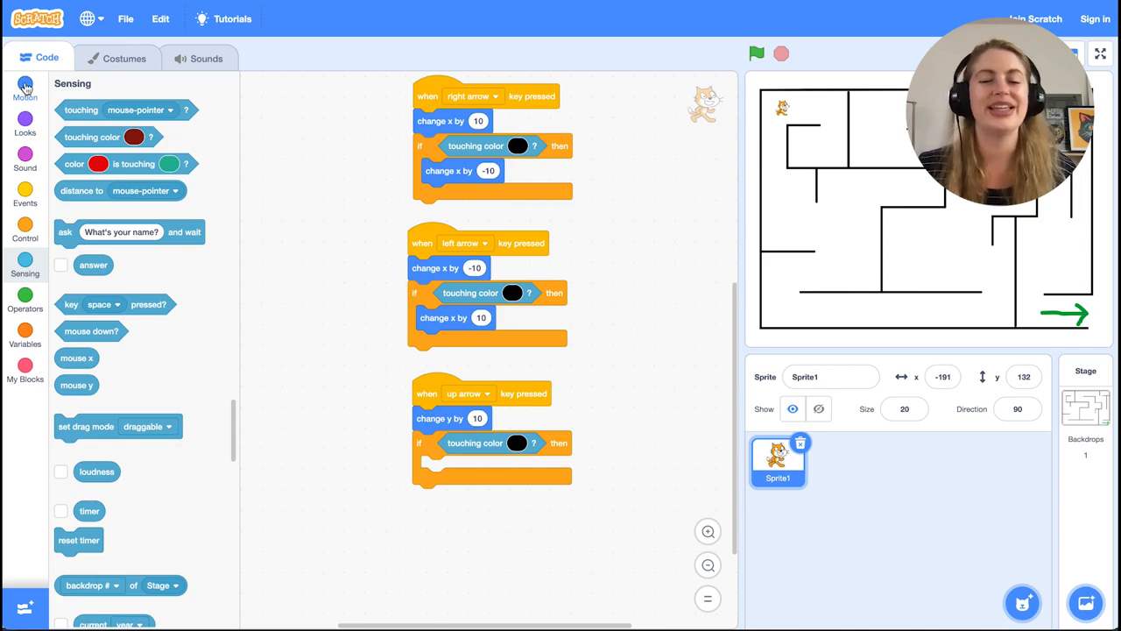
{"action": "left_click", "coordinate": [25, 93]}
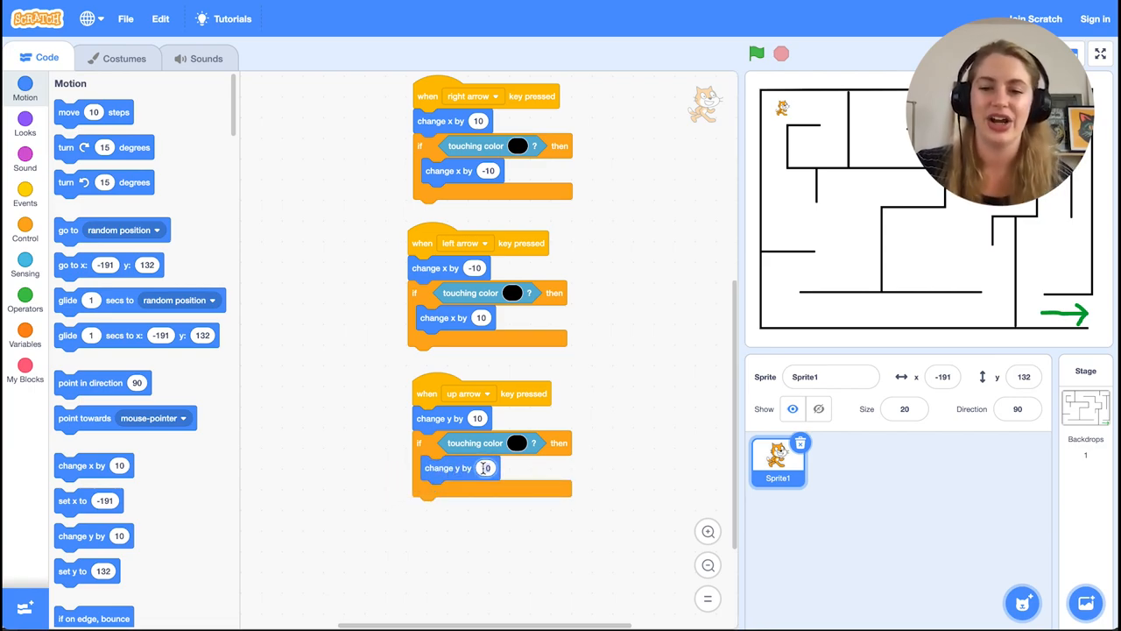
{"action": "type", "text": "-1"}
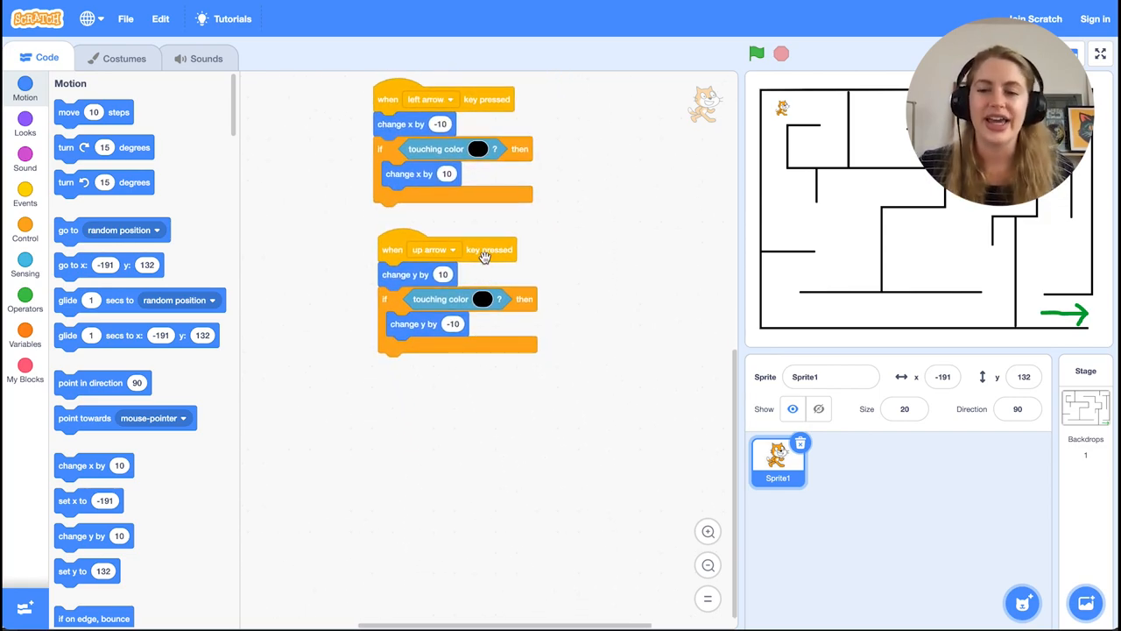
{"action": "mouse_move", "coordinate": [501, 259]}
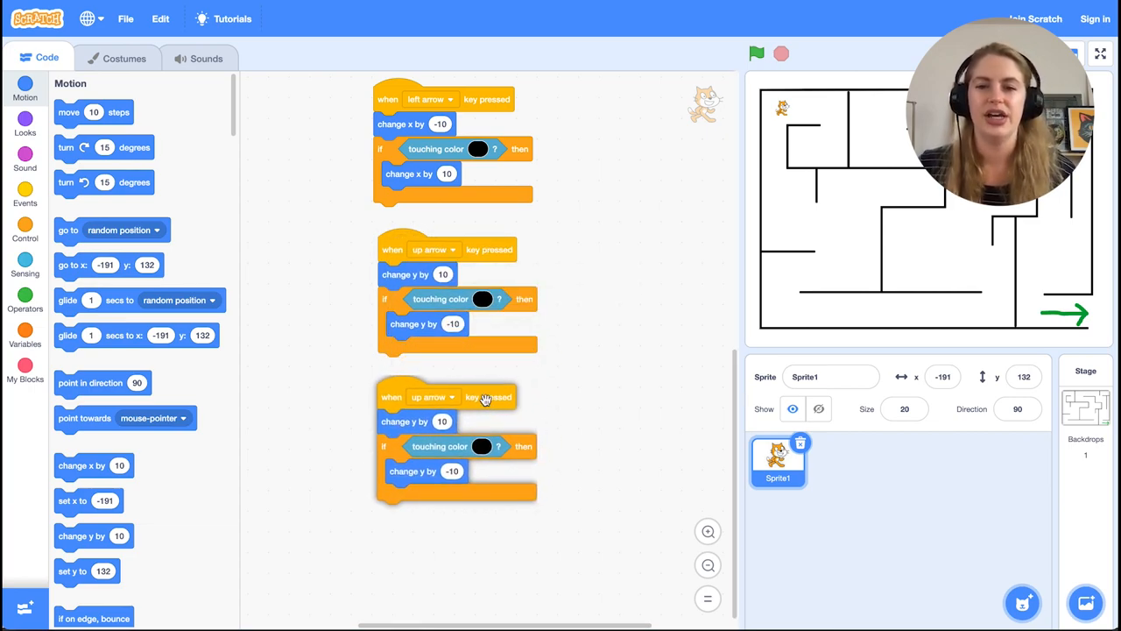
Step: Make the duplicated movement script respond to the down arrow key
{"action": "left_click", "coordinate": [434, 395]}
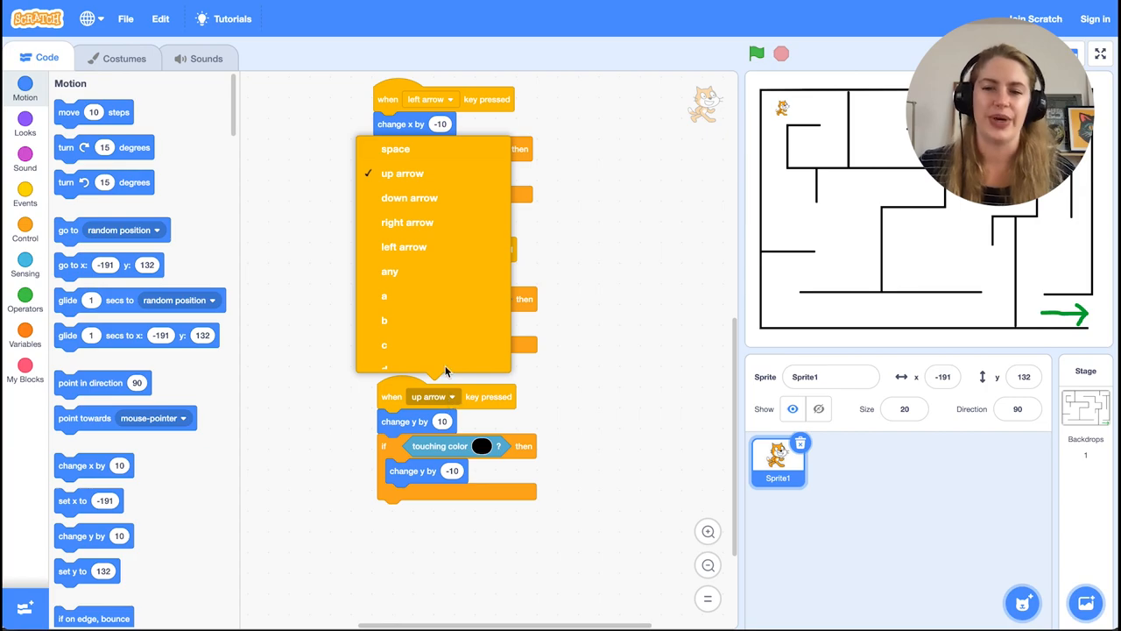
{"action": "left_click", "coordinate": [410, 196]}
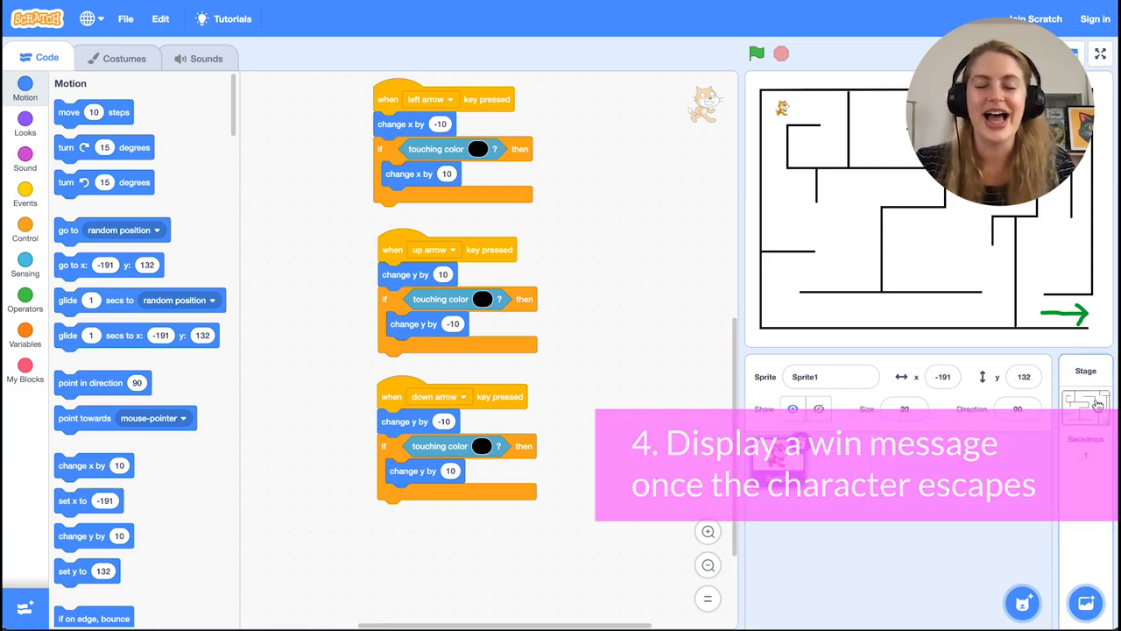
Step: Create a new blank second backdrop on the stage
{"action": "left_click", "coordinate": [1086, 403]}
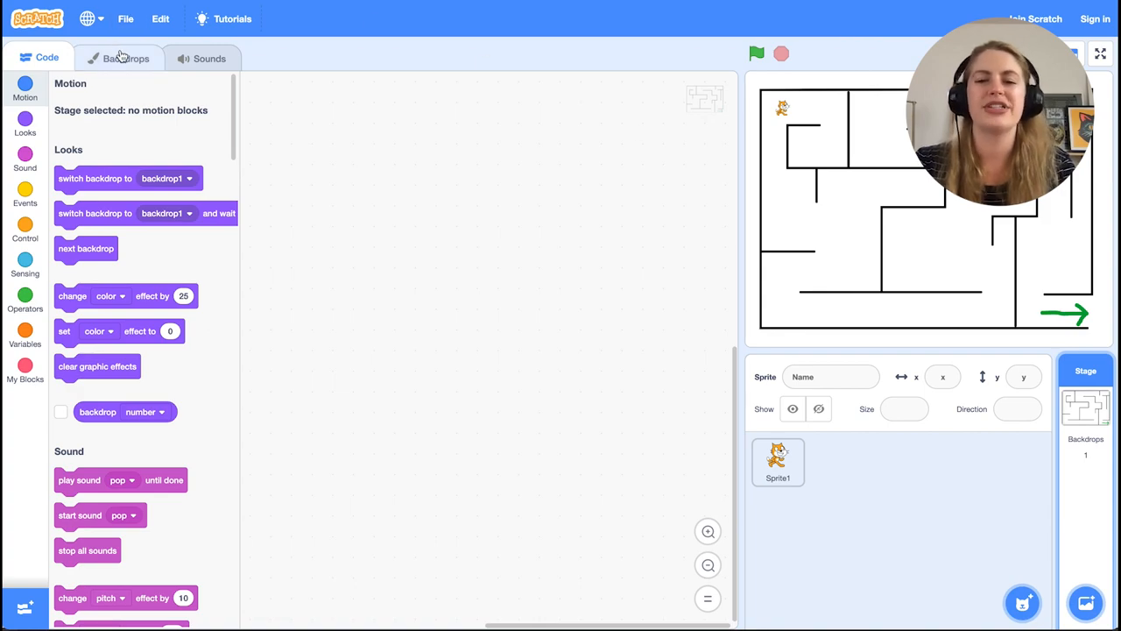
{"action": "left_click", "coordinate": [126, 58]}
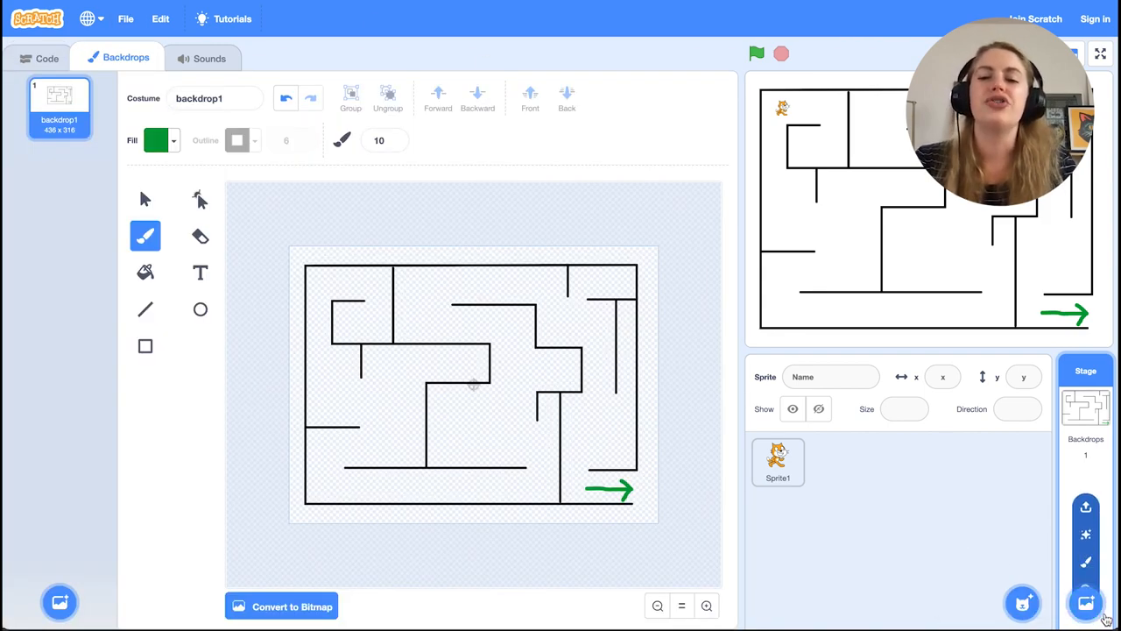
{"action": "mouse_move", "coordinate": [1088, 602]}
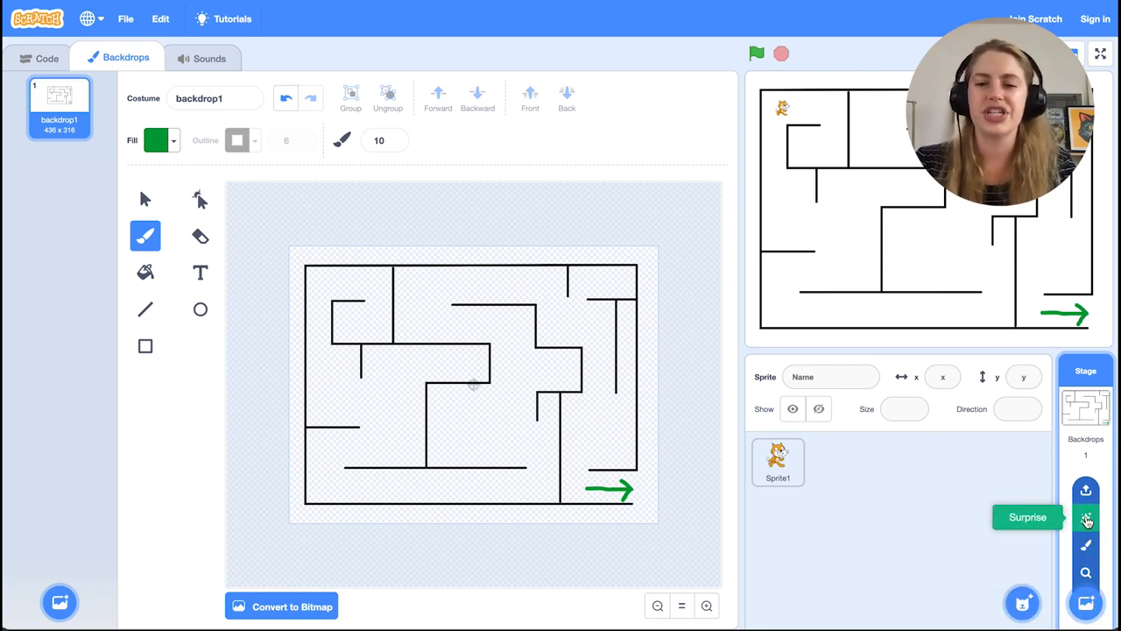
{"action": "mouse_move", "coordinate": [1095, 543]}
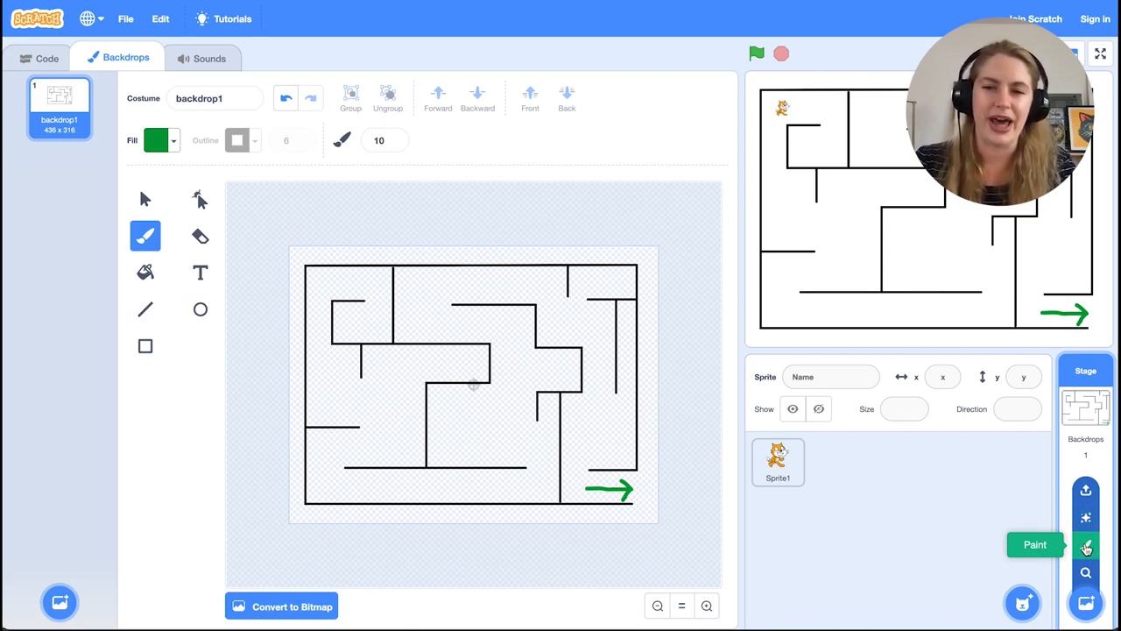
{"action": "left_click", "coordinate": [1091, 545]}
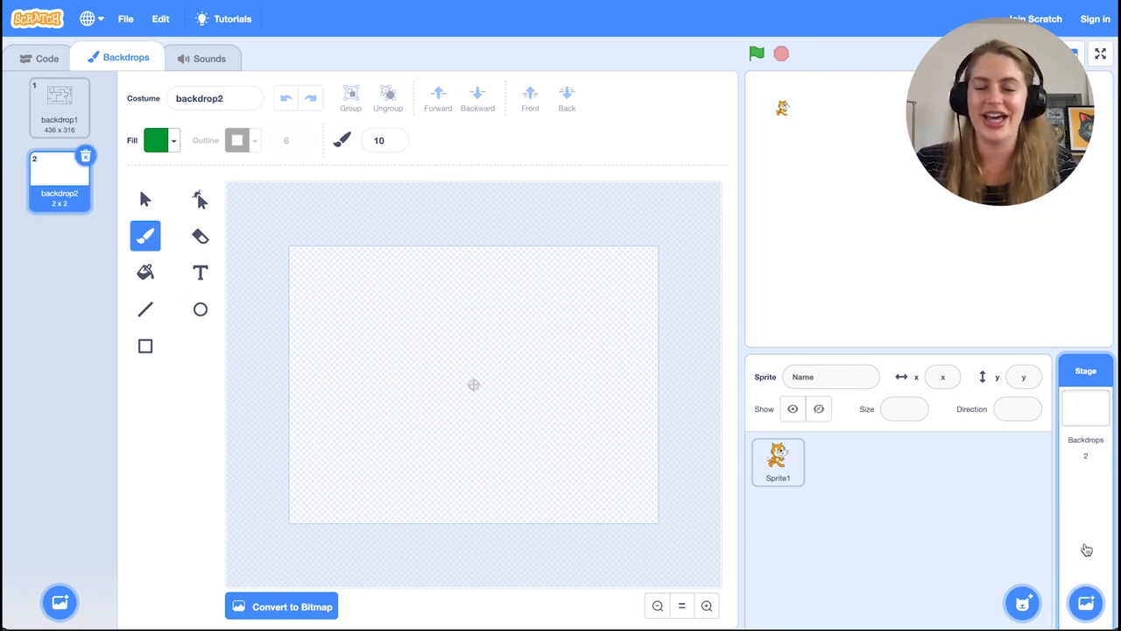
Step: Write 'YAY YOU WIN!!!!!!' in green text across backdrop2
{"action": "left_click", "coordinate": [200, 273]}
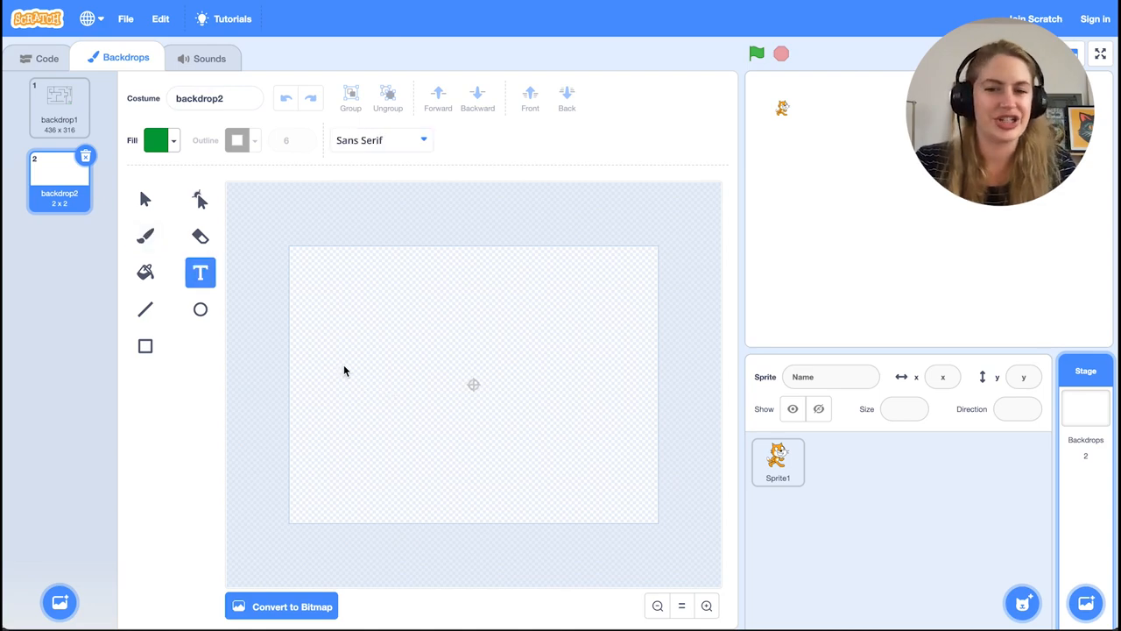
{"action": "type", "text": "YAY YOU WIN!!!!!!"}
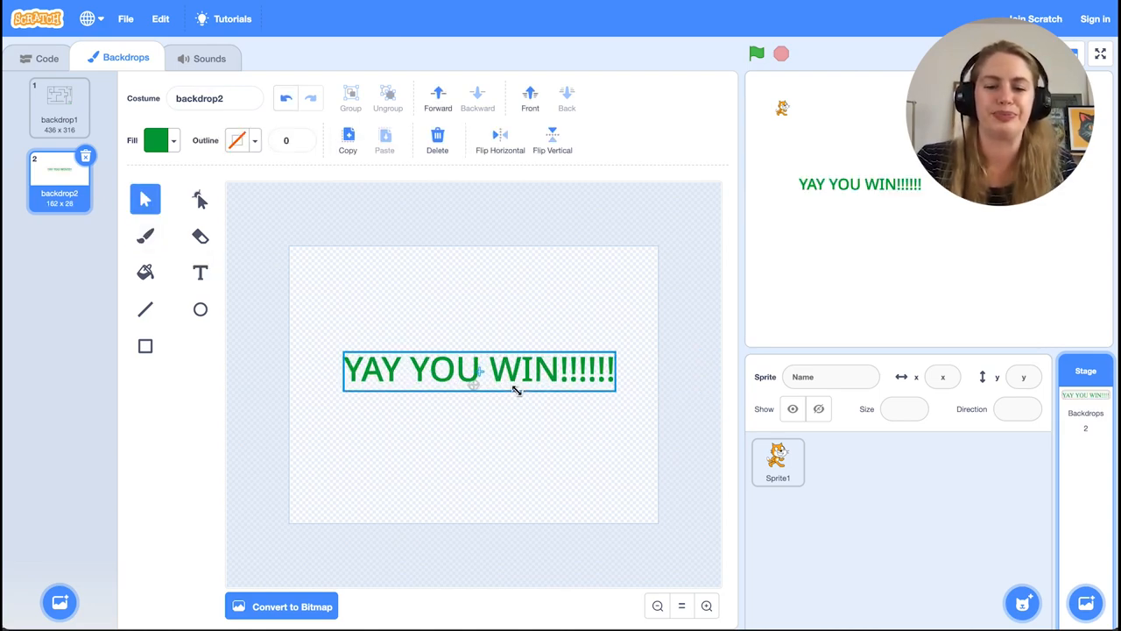
{"action": "left_click", "coordinate": [35, 56]}
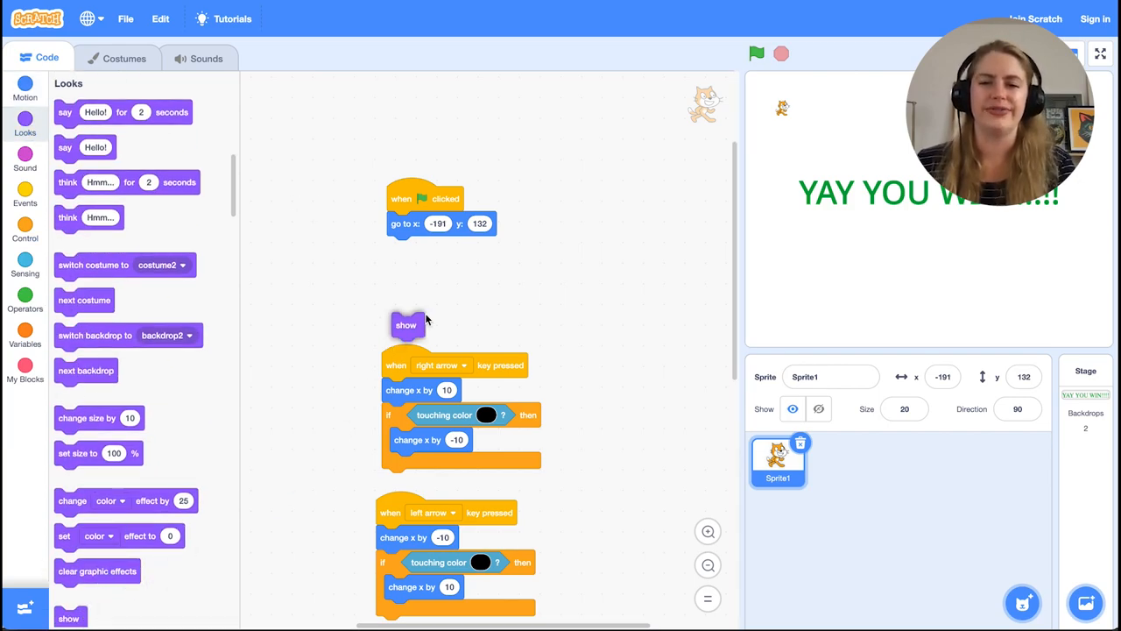
Step: Under the green-flag start position, show the sprite and switch to backdrop1
{"action": "left_click_drag", "start_coordinate": [406, 324], "coordinate": [401, 249]}
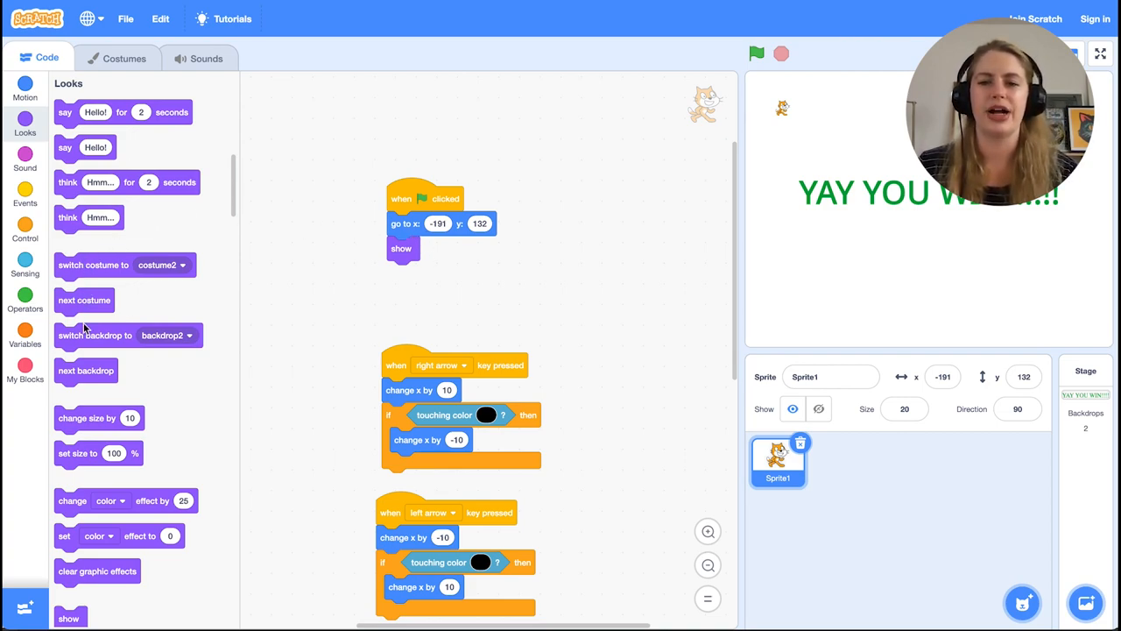
{"action": "mouse_move", "coordinate": [84, 352]}
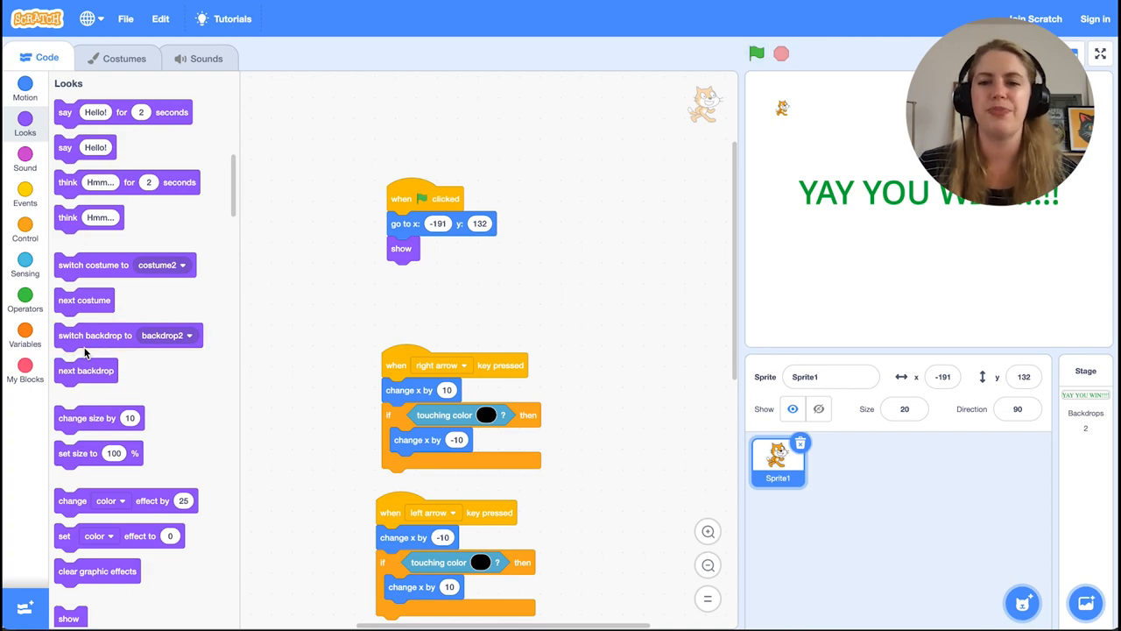
{"action": "left_click_drag", "start_coordinate": [95, 334], "coordinate": [435, 277]}
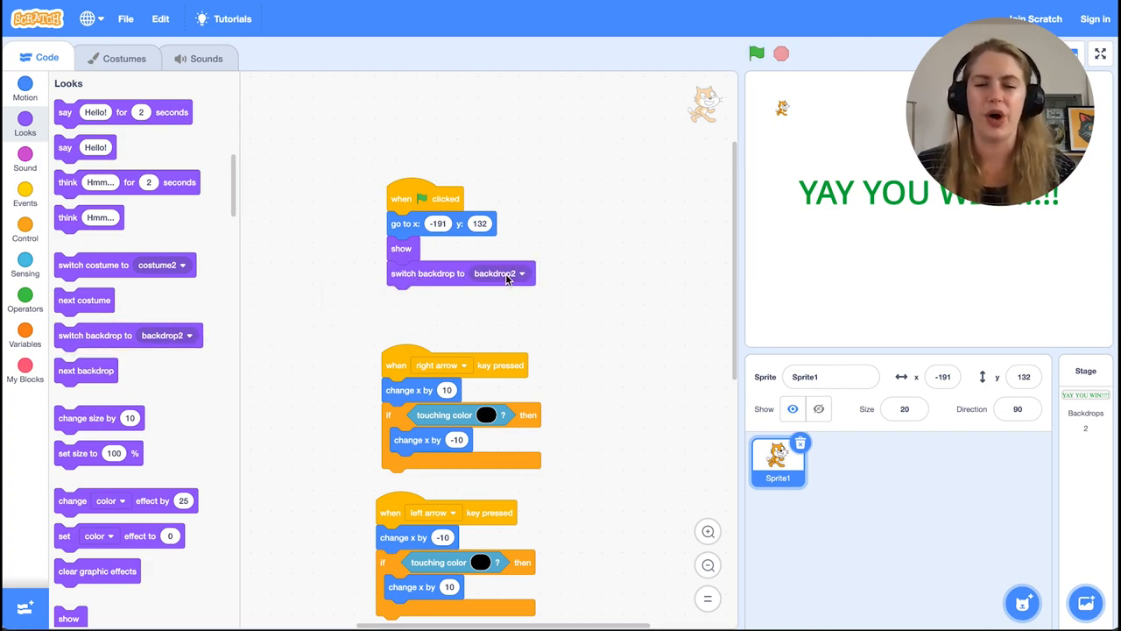
{"action": "left_click", "coordinate": [522, 273]}
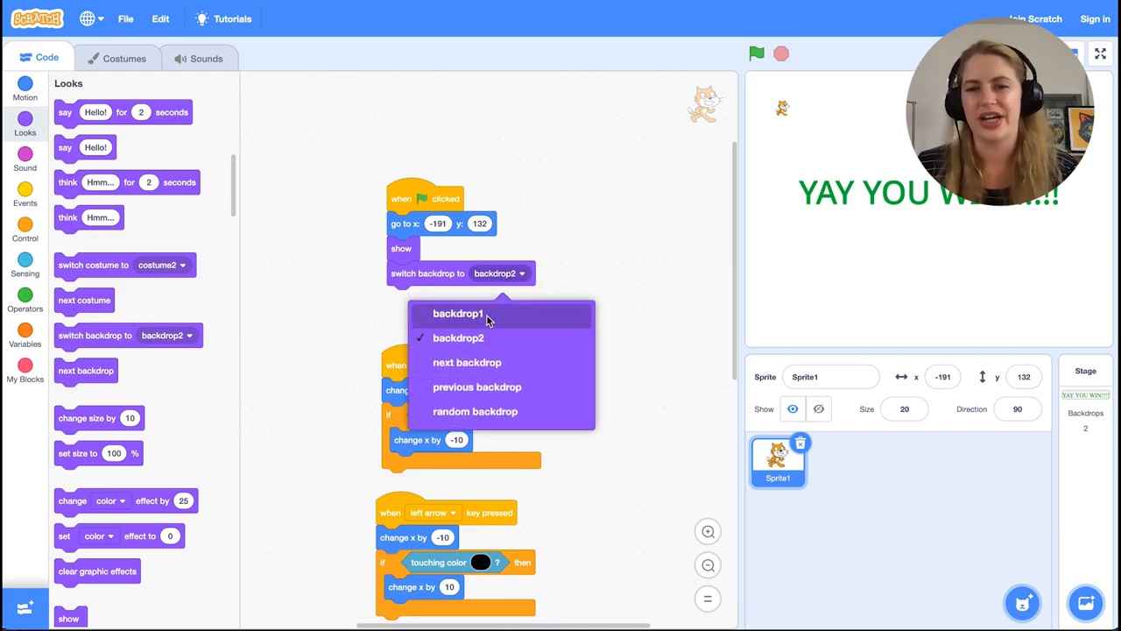
{"action": "left_click", "coordinate": [459, 314]}
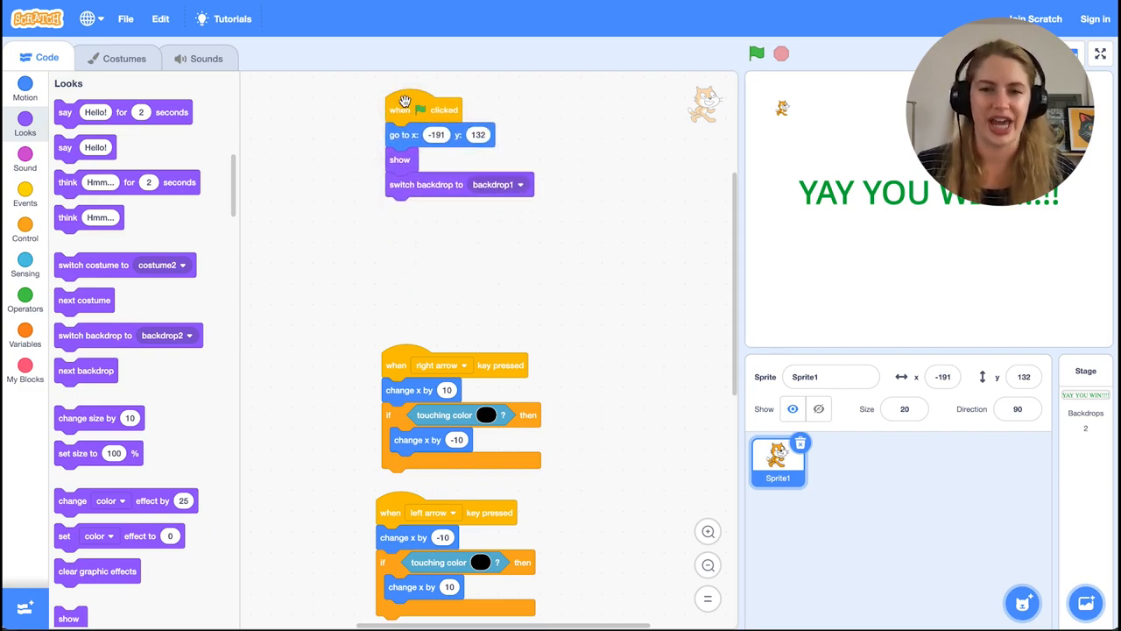
{"action": "mouse_move", "coordinate": [378, 330]}
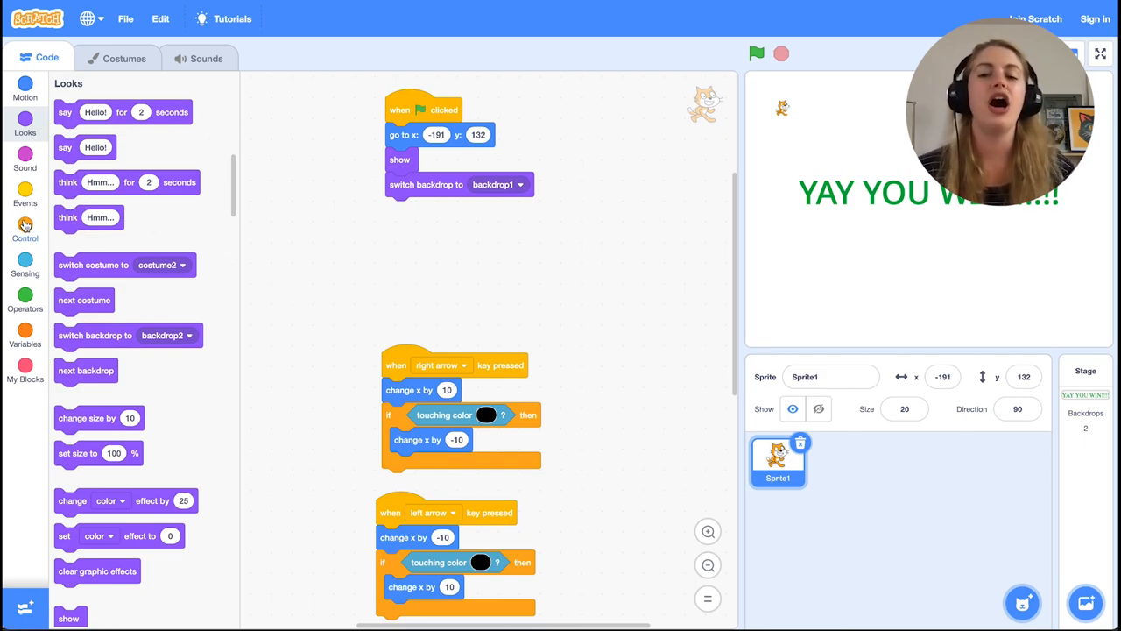
{"action": "left_click", "coordinate": [25, 231]}
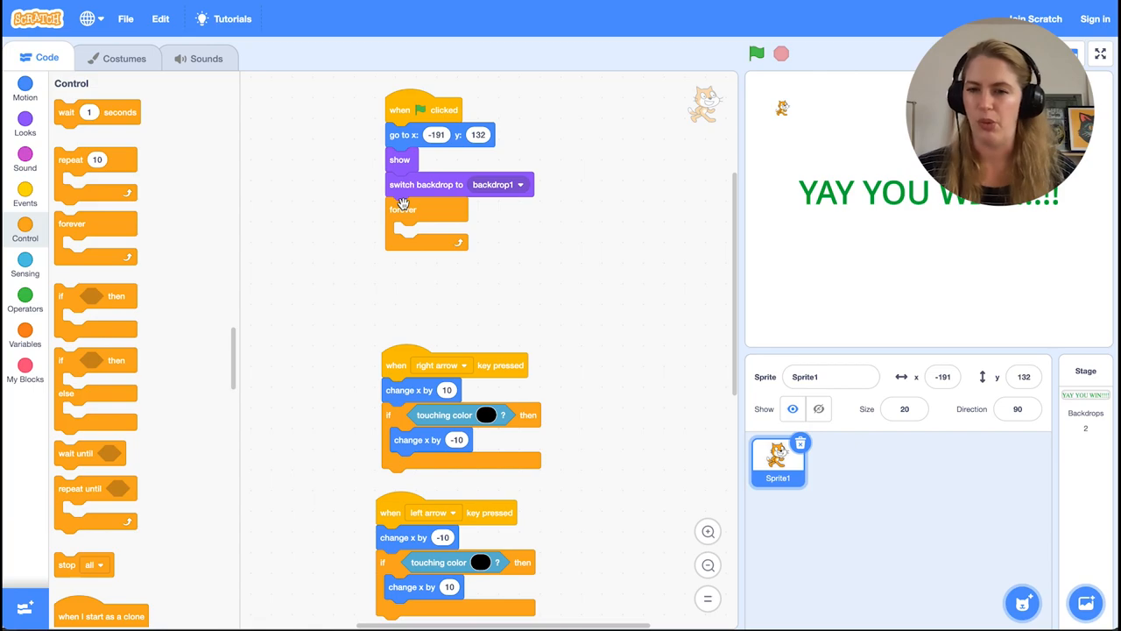
{"action": "mouse_move", "coordinate": [77, 303]}
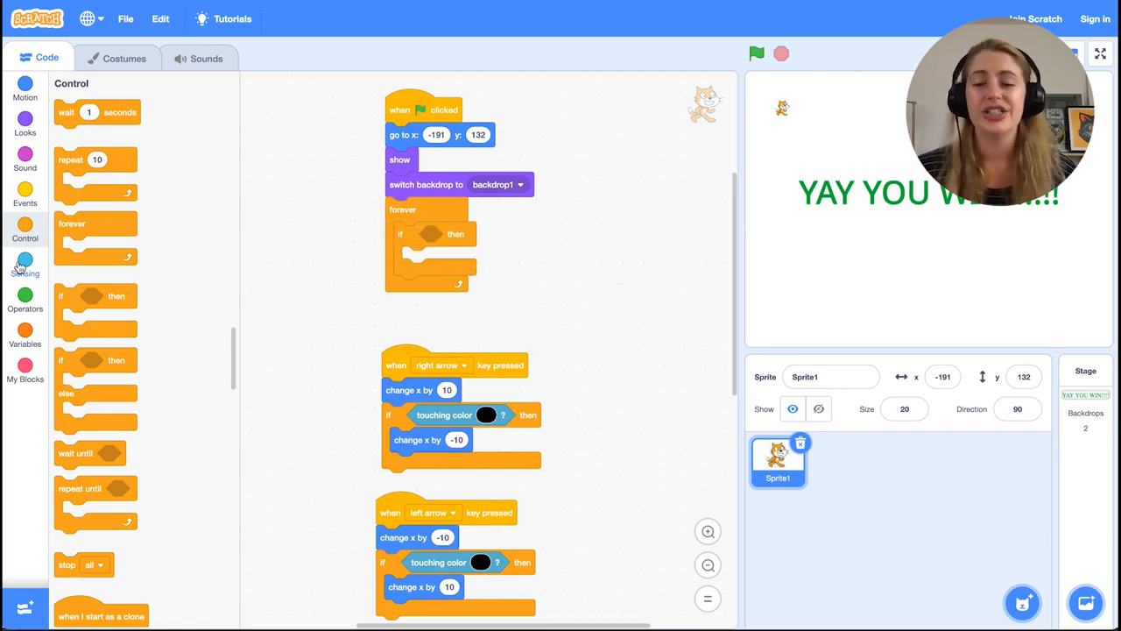
Step: Inside a forever loop, when touching green switch to backdrop2 and hide the sprite, then stop the test run
{"action": "left_click", "coordinate": [25, 264]}
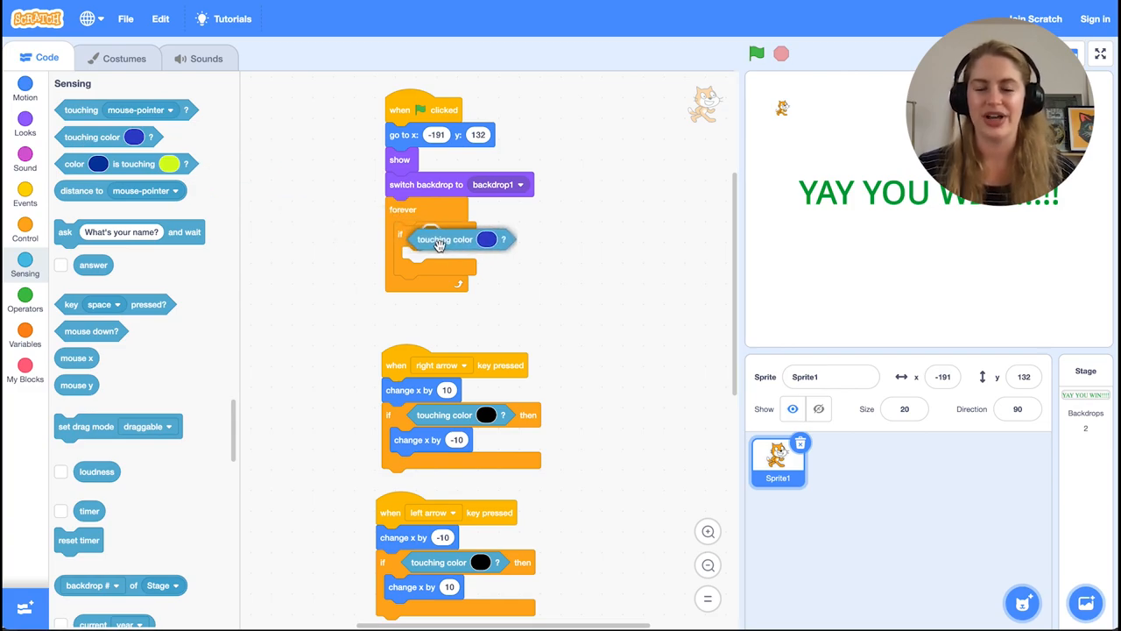
{"action": "left_click", "coordinate": [498, 239]}
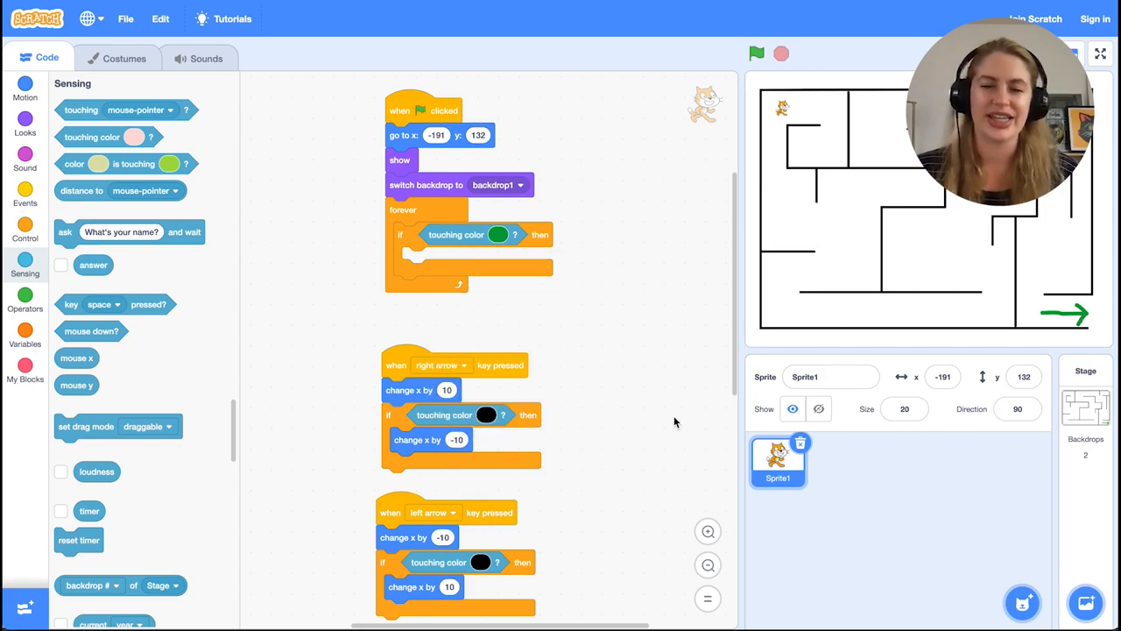
{"action": "left_click", "coordinate": [24, 126]}
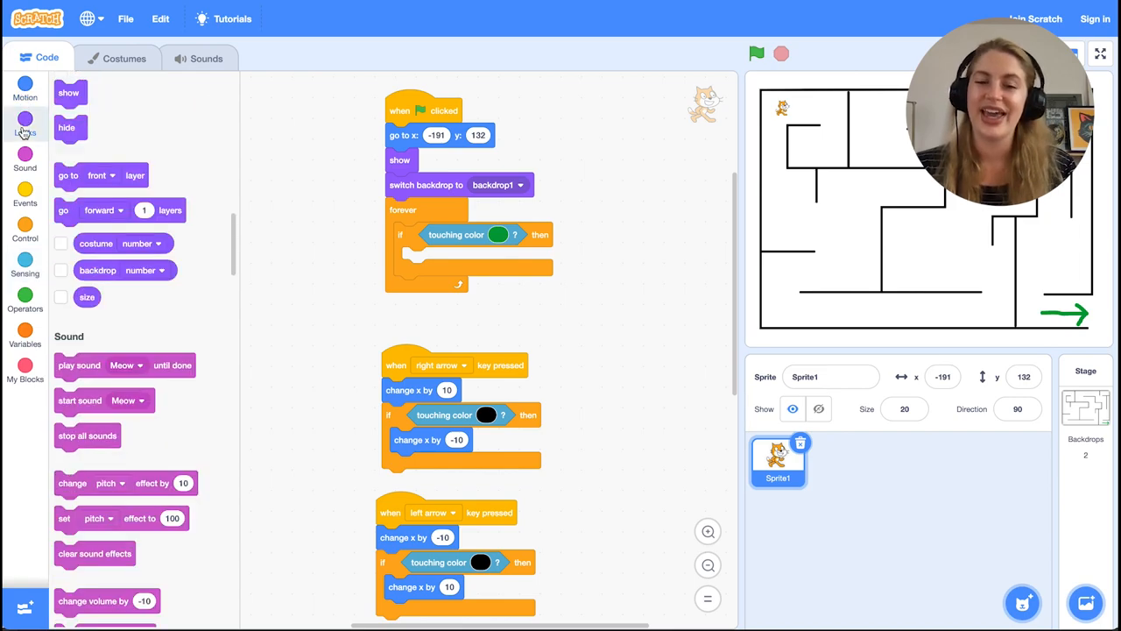
{"action": "left_click", "coordinate": [25, 123]}
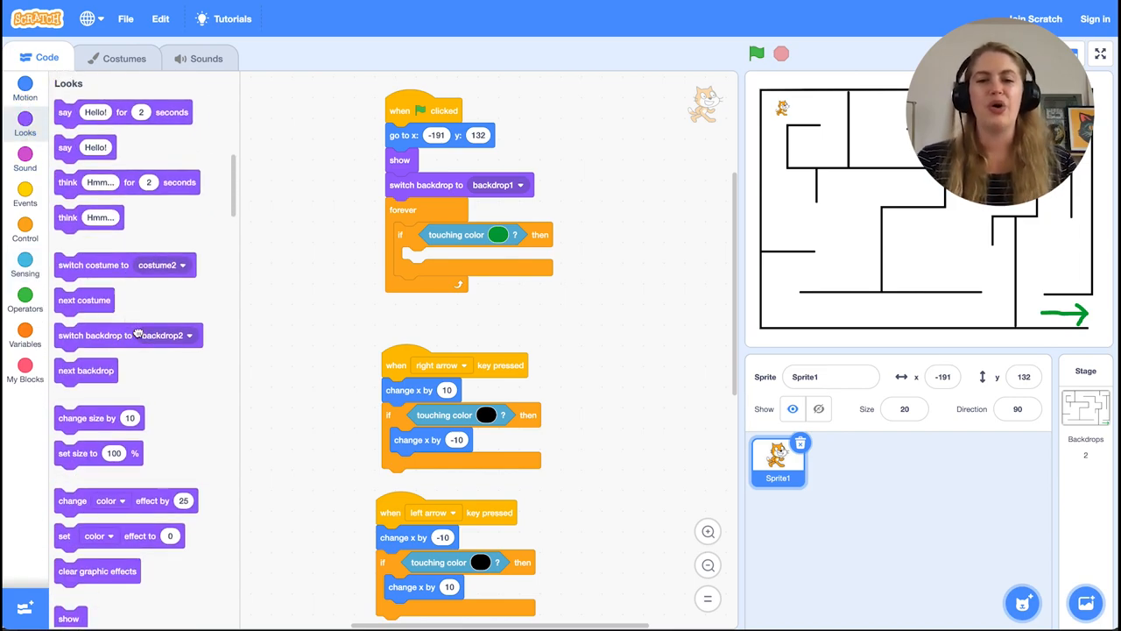
{"action": "left_click_drag", "start_coordinate": [114, 336], "coordinate": [462, 261]}
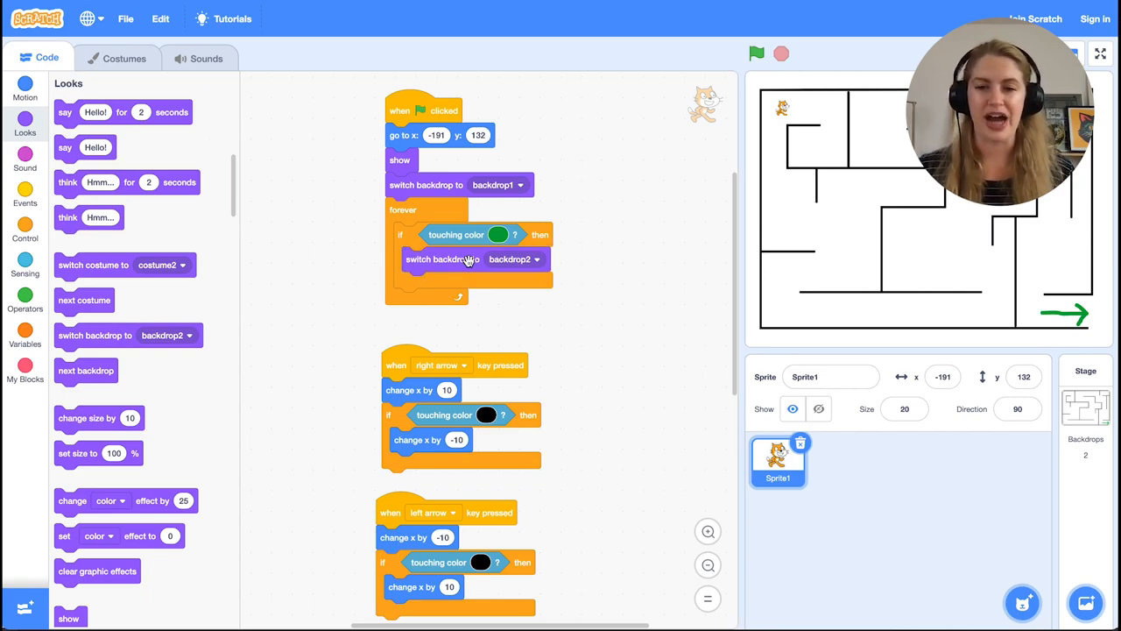
{"action": "scroll", "scroll_direction": "down", "scroll_amount": 3}
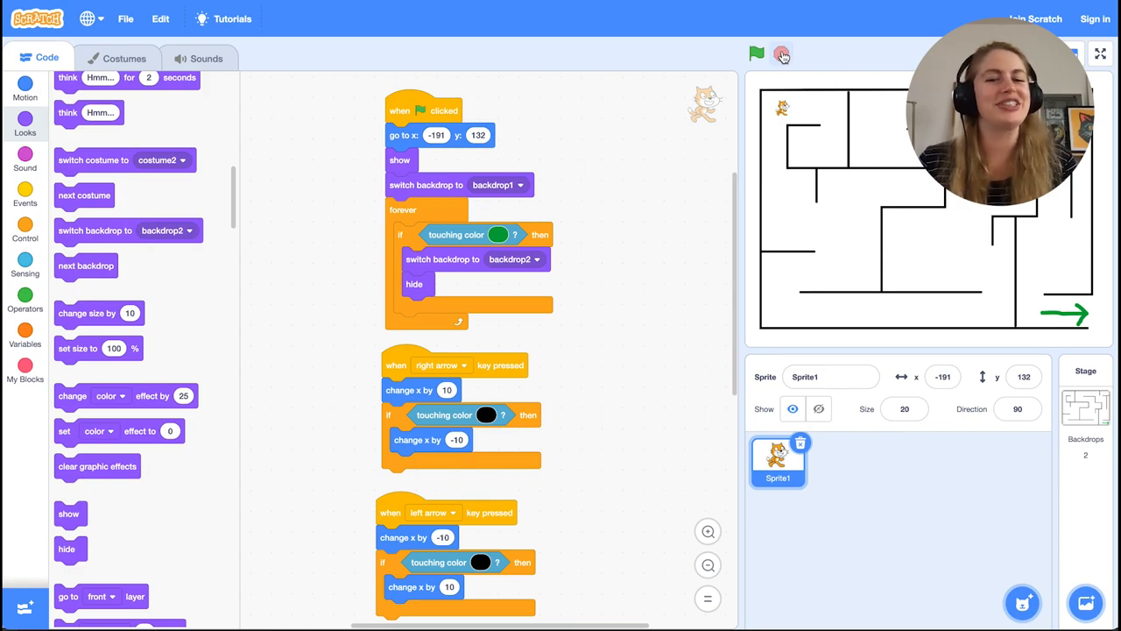
{"action": "left_click", "coordinate": [1118, 51]}
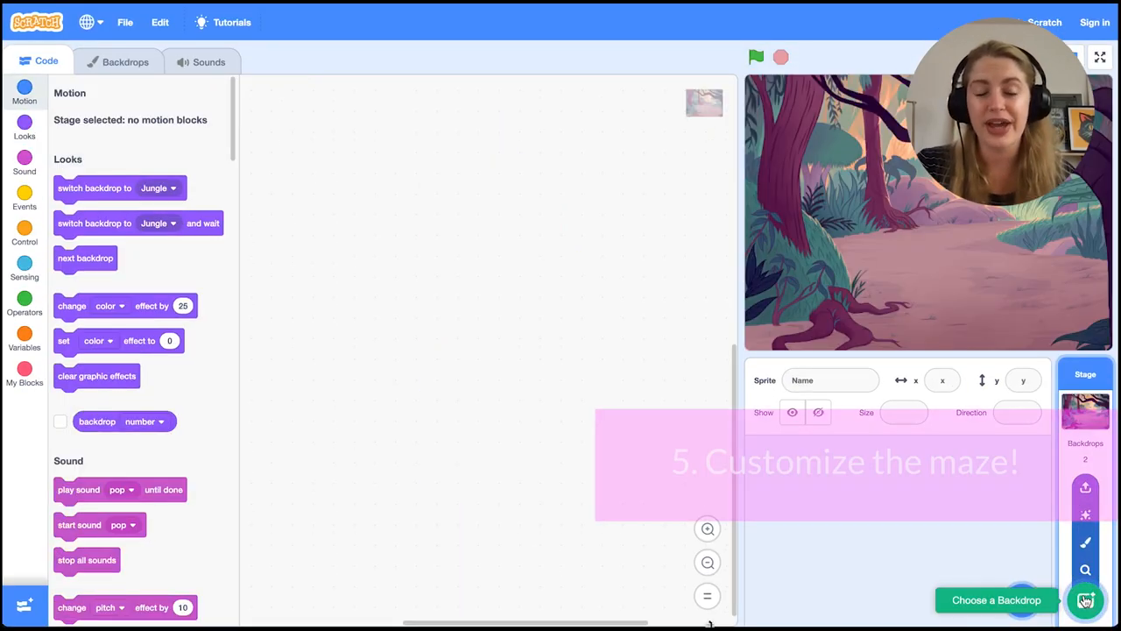
Step: Browse the backdrop library and choose the Jungle backdrop
{"action": "left_click", "coordinate": [1089, 595]}
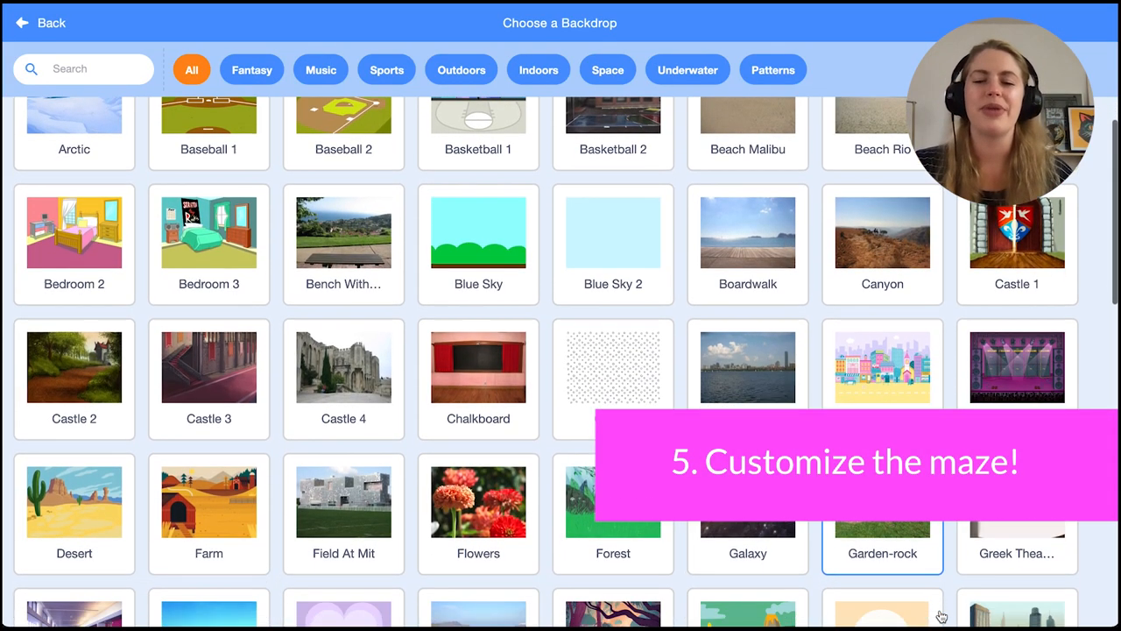
{"action": "scroll", "scroll_direction": "down", "scroll_amount": 3}
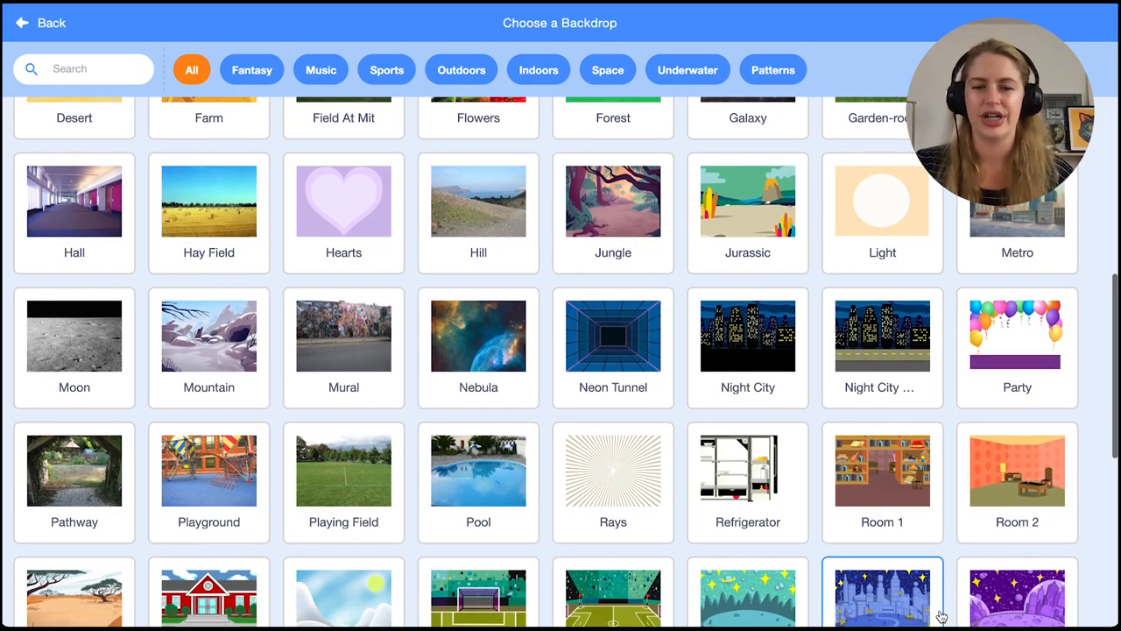
{"action": "scroll", "scroll_direction": "down", "scroll_amount": 3}
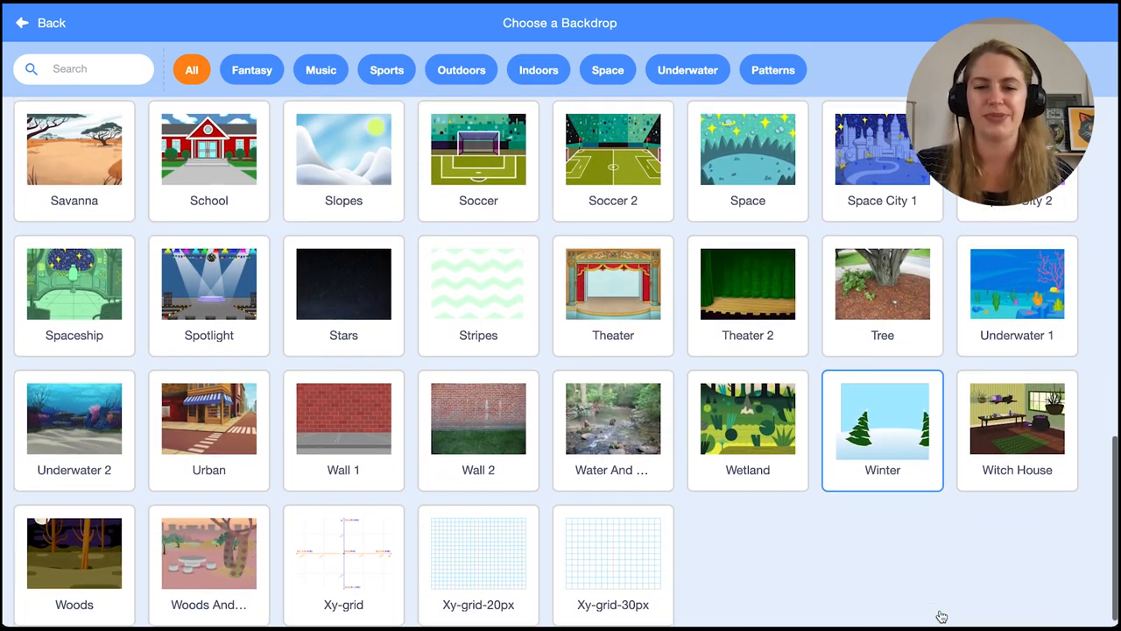
{"action": "scroll", "scroll_direction": "up", "scroll_amount": 3}
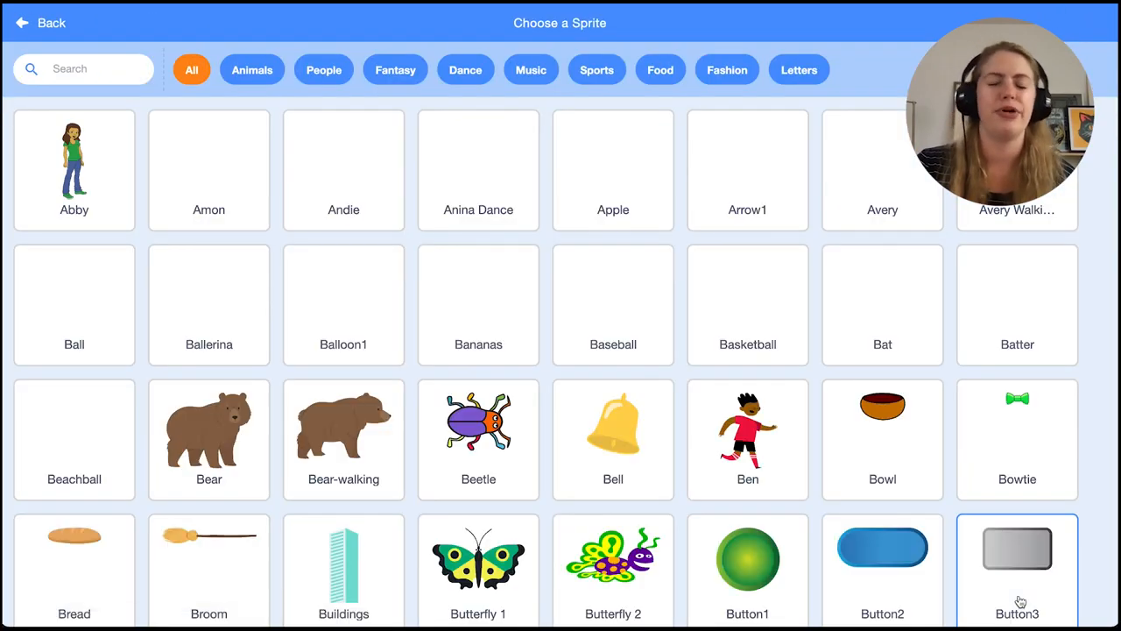
{"action": "scroll", "scroll_direction": "down", "scroll_amount": 3}
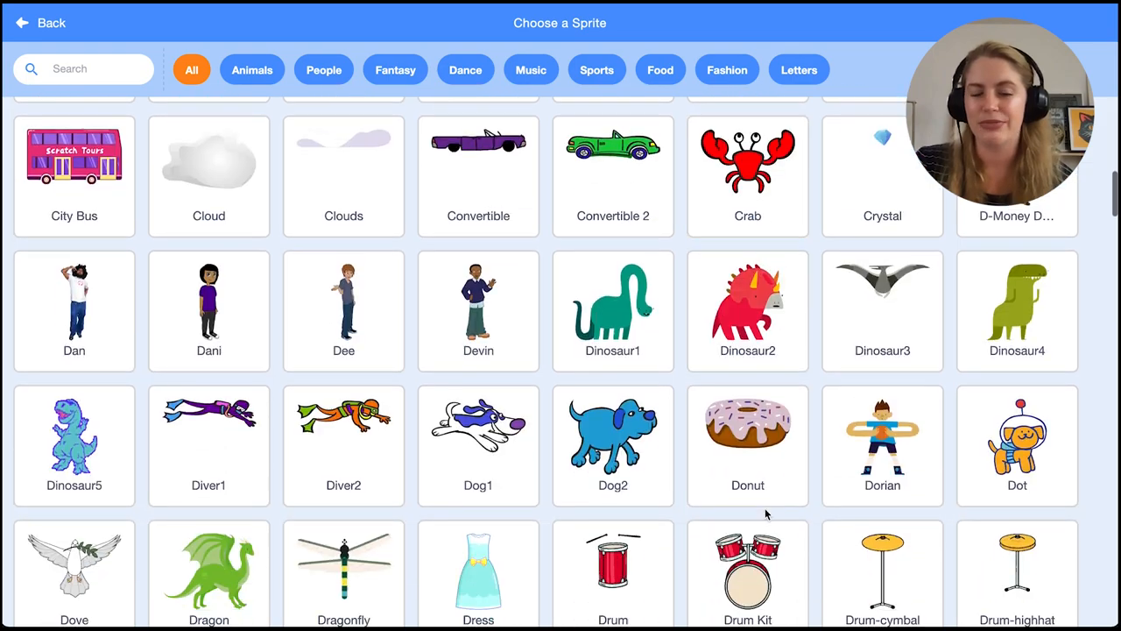
{"action": "scroll", "scroll_direction": "down", "scroll_amount": 3}
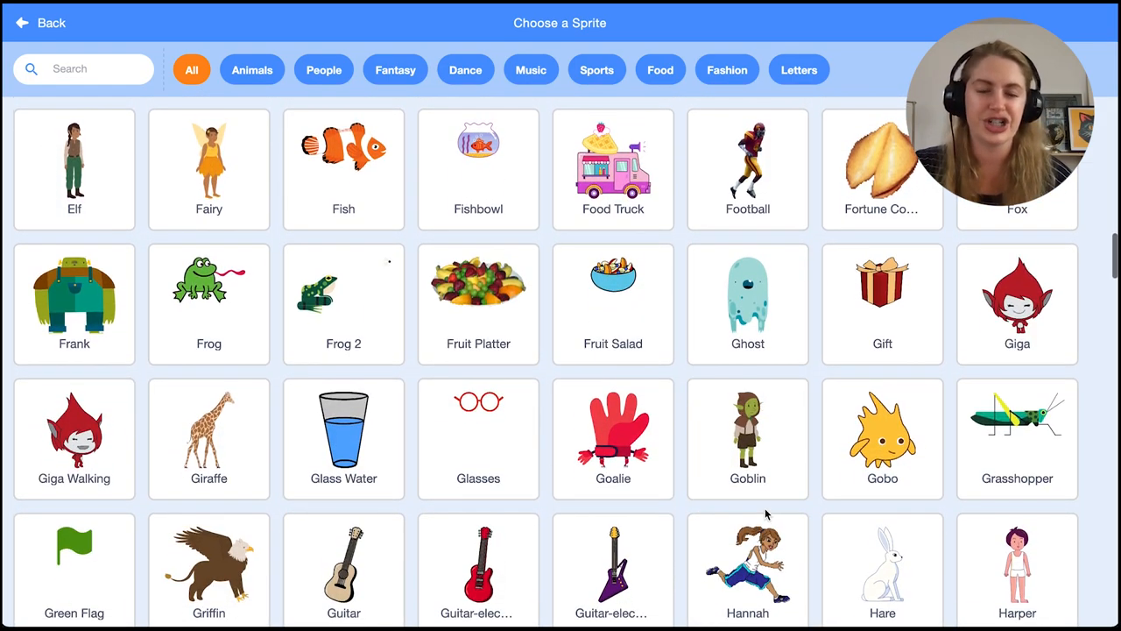
{"action": "scroll", "scroll_direction": "down", "scroll_amount": 3}
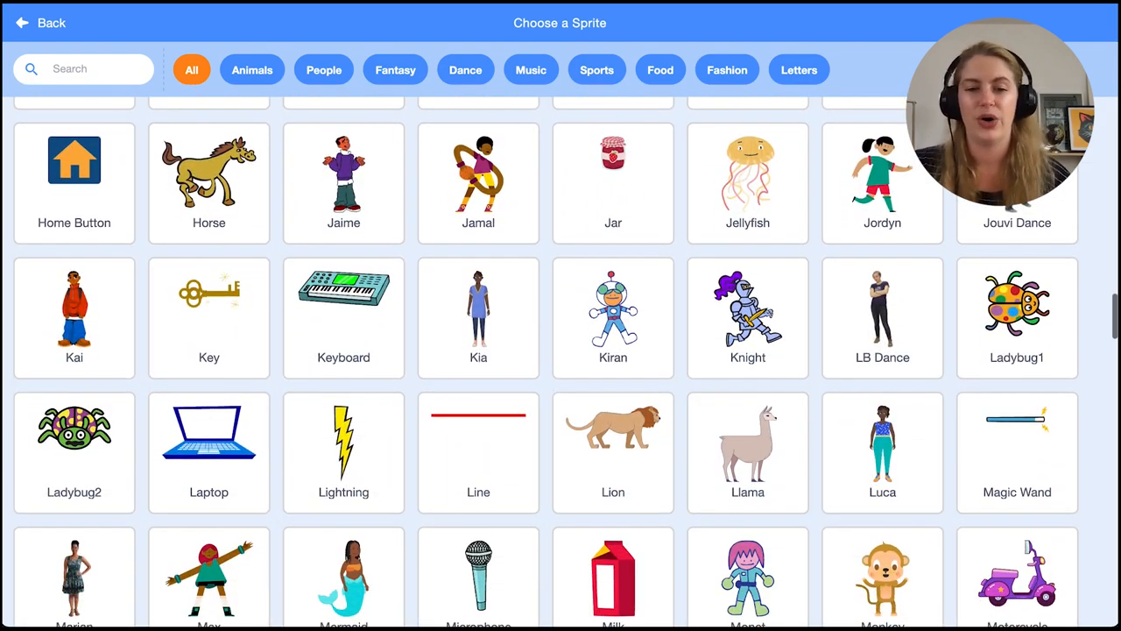
Step: Add the Monkey sprite from the Animals category
{"action": "left_click", "coordinate": [252, 70]}
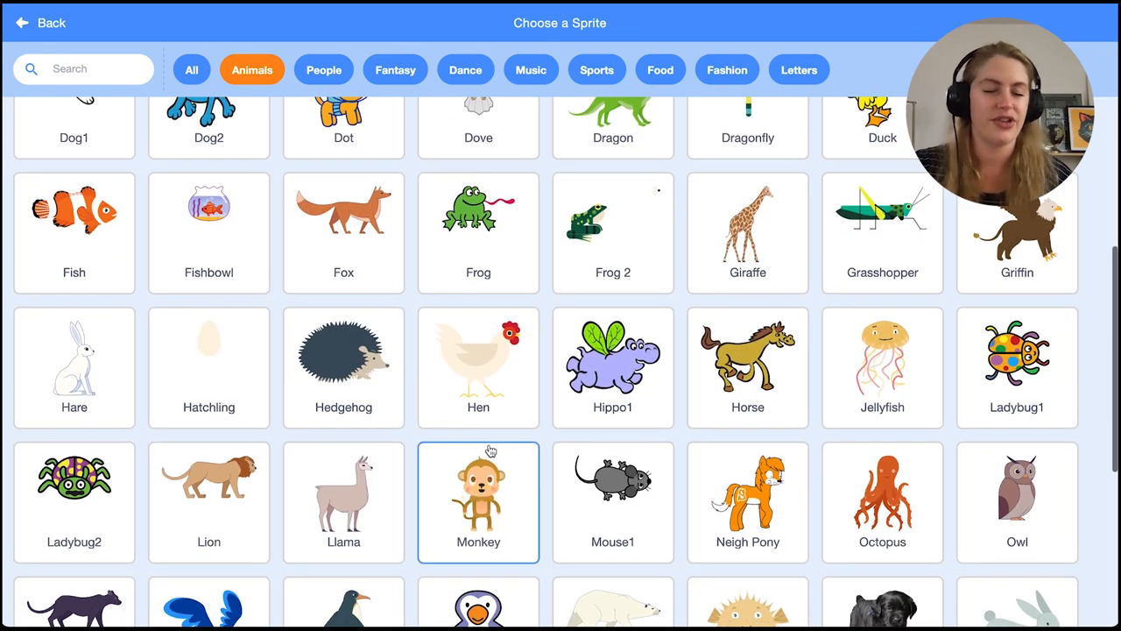
{"action": "left_click", "coordinate": [478, 501]}
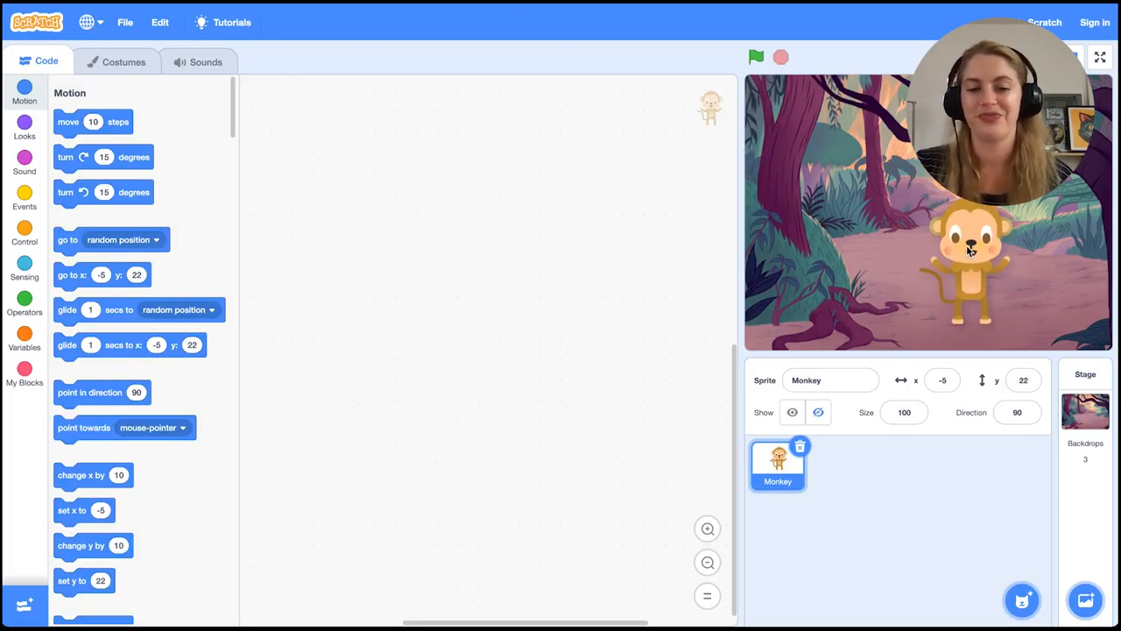